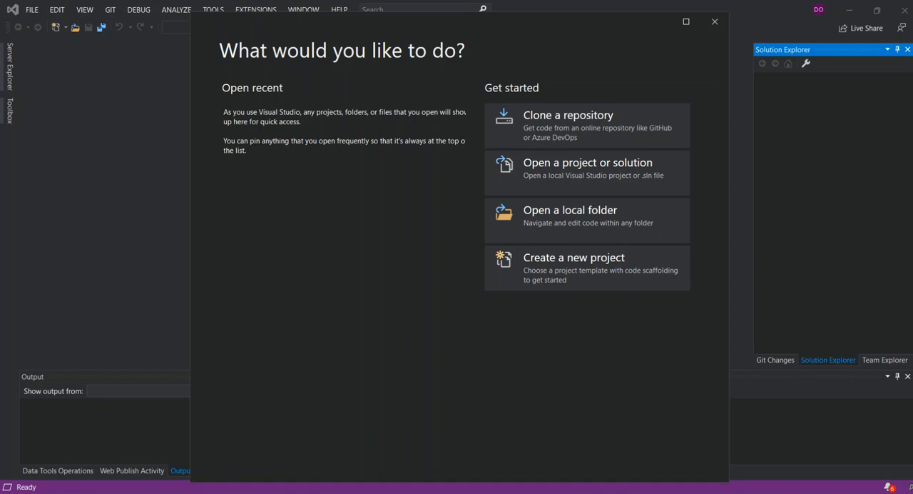
pyautogui.moveTo(412, 273)
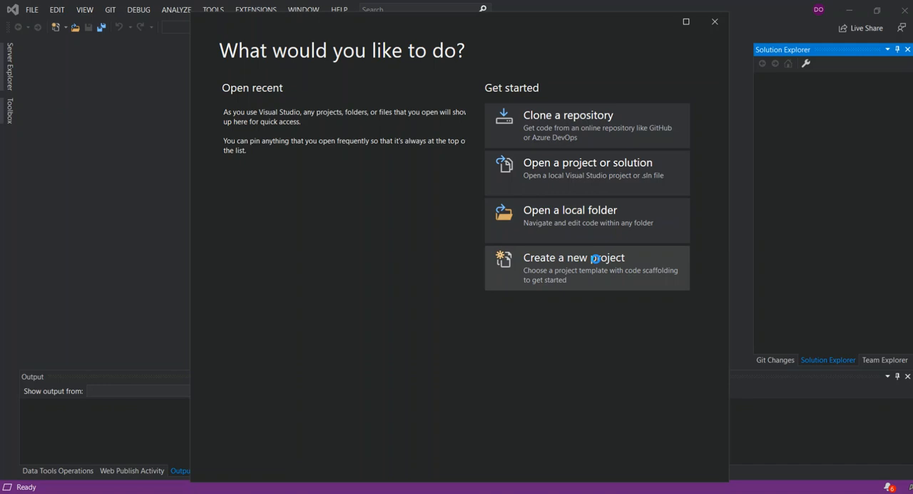
# Begin a new project, filter templates to Android and choose Android App (Xamarin)
pyautogui.click(573, 268)
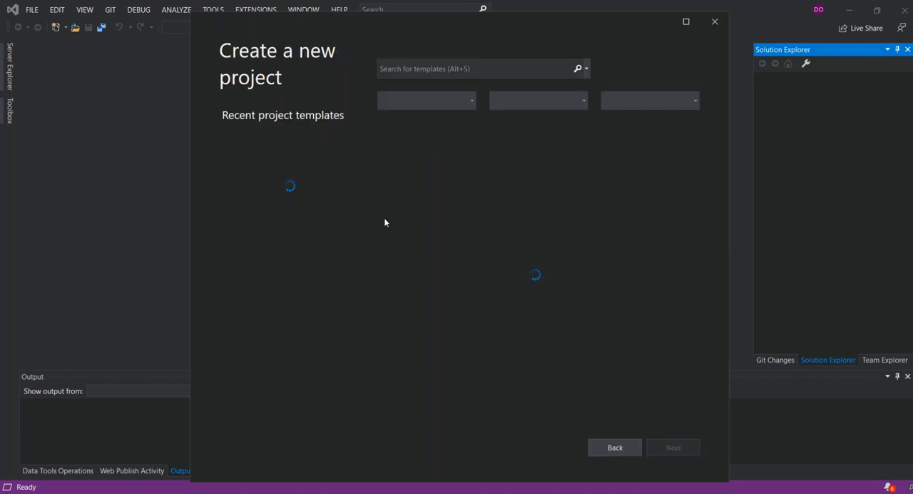
pyautogui.moveTo(222, 219)
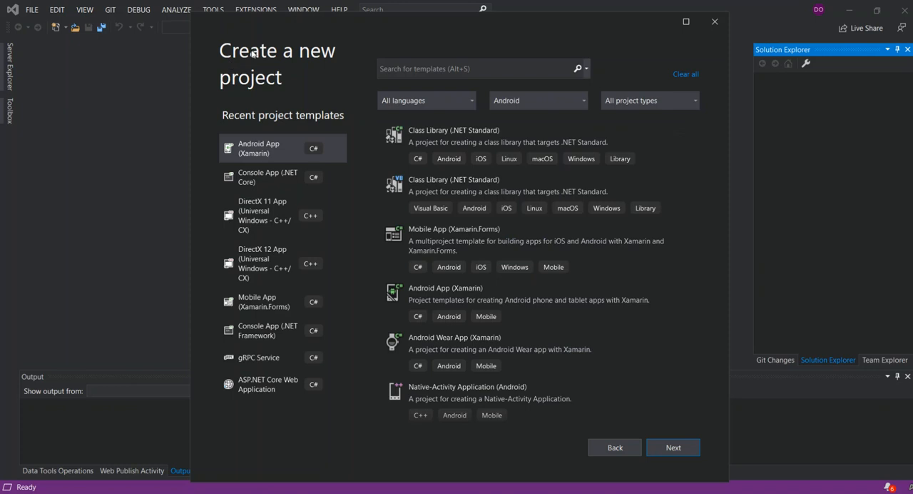
pyautogui.click(538, 100)
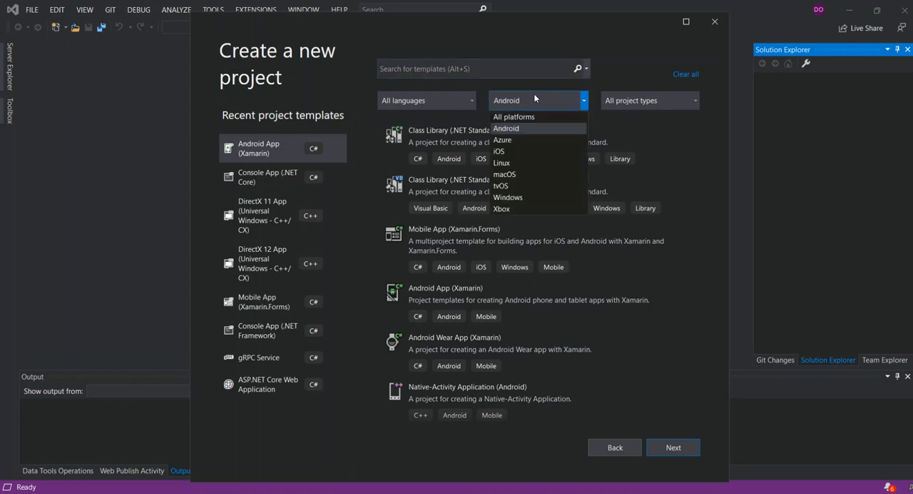
pyautogui.click(506, 129)
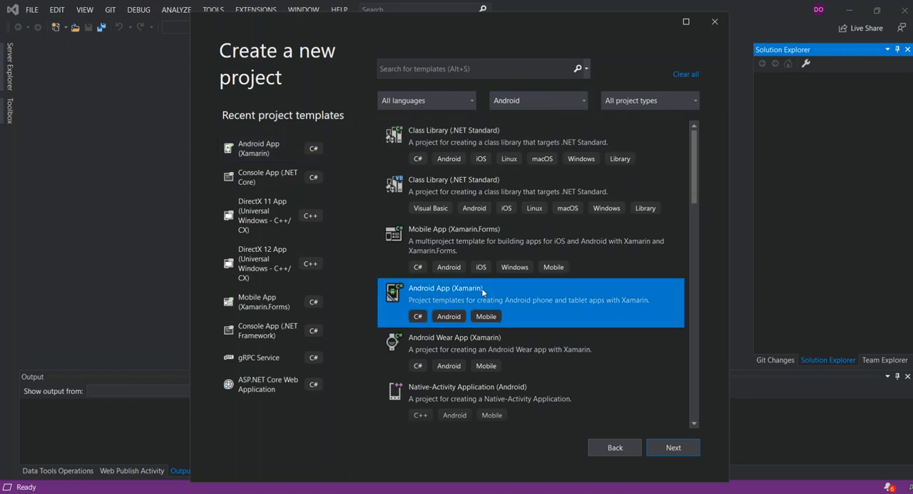
pyautogui.moveTo(467, 299)
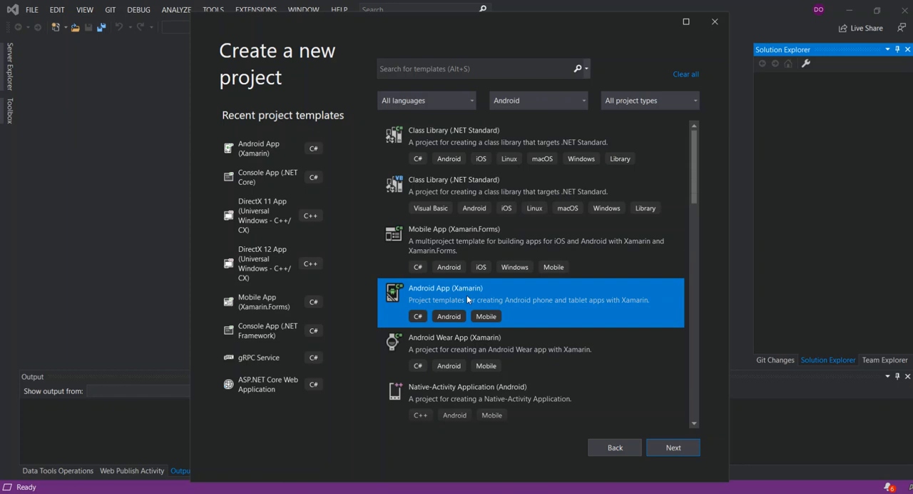
pyautogui.moveTo(550, 302)
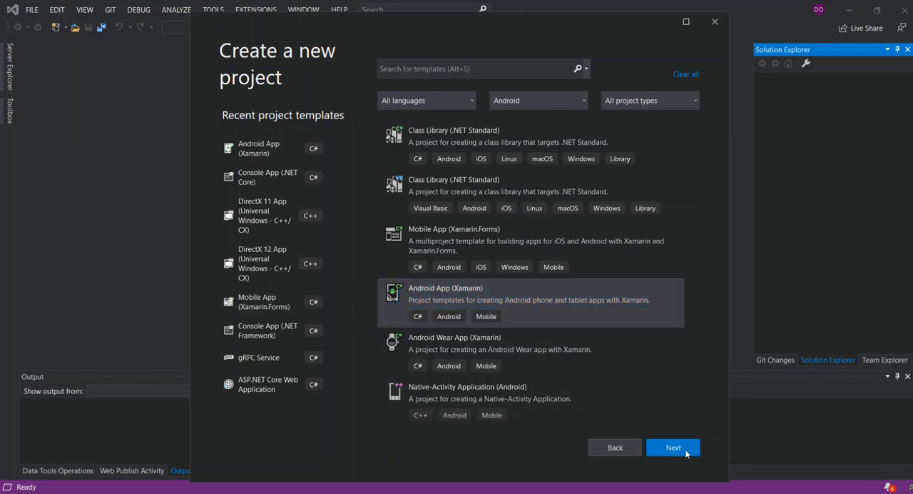
# Create the App2 project using the Blank App template
pyautogui.click(673, 447)
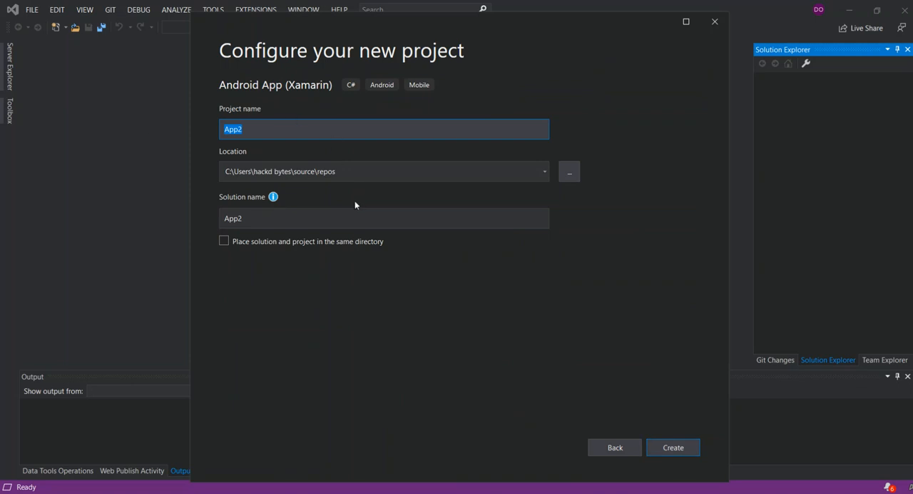
pyautogui.moveTo(350, 125)
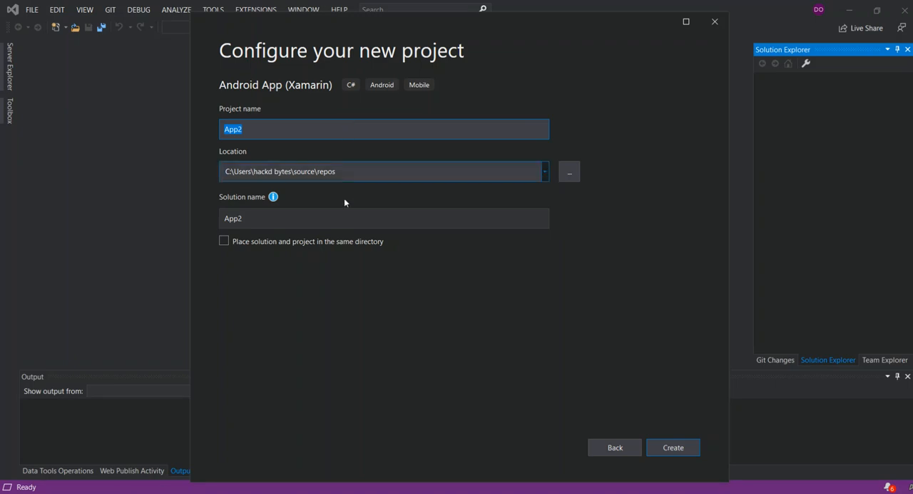
pyautogui.click(673, 447)
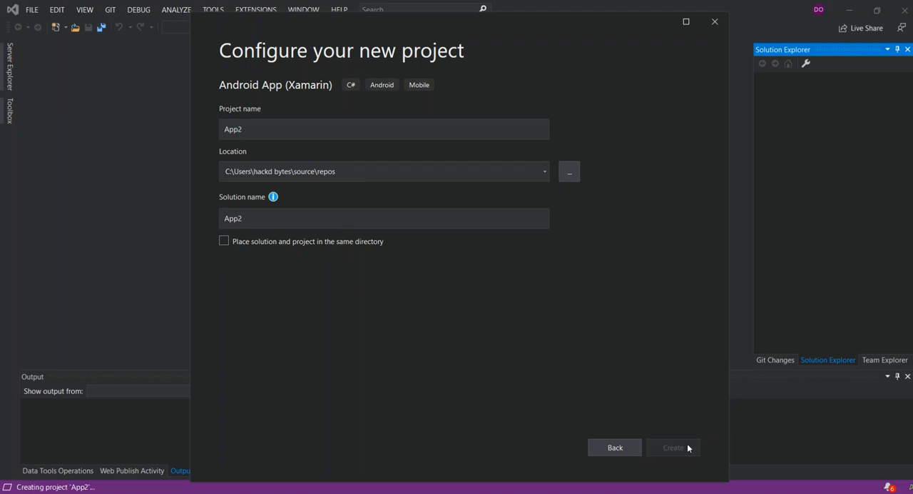
pyautogui.click(672, 447)
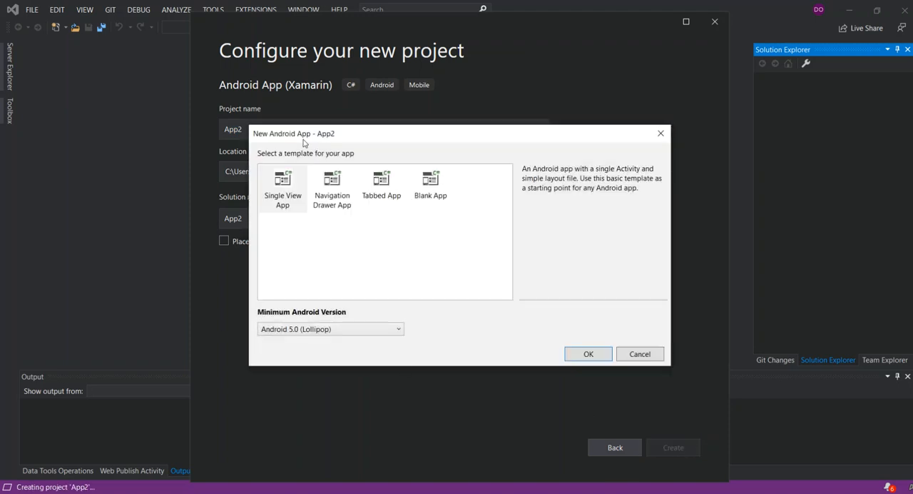
pyautogui.click(431, 188)
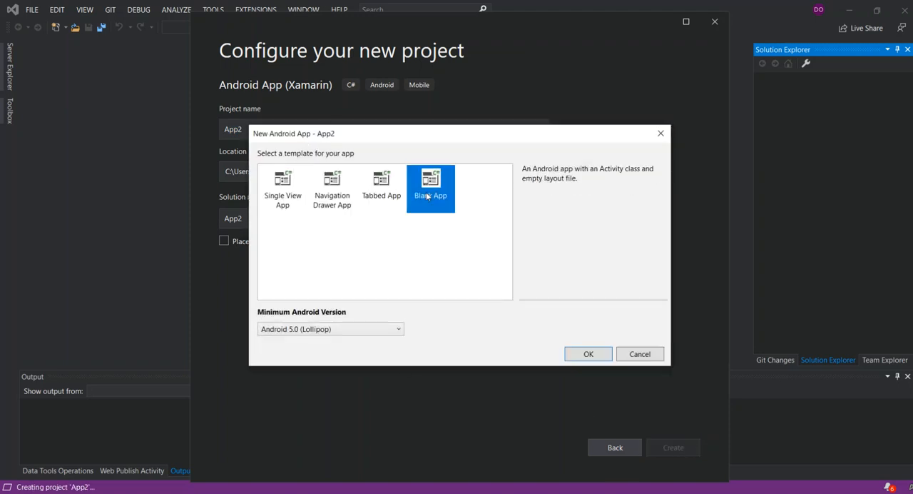
pyautogui.moveTo(273, 341)
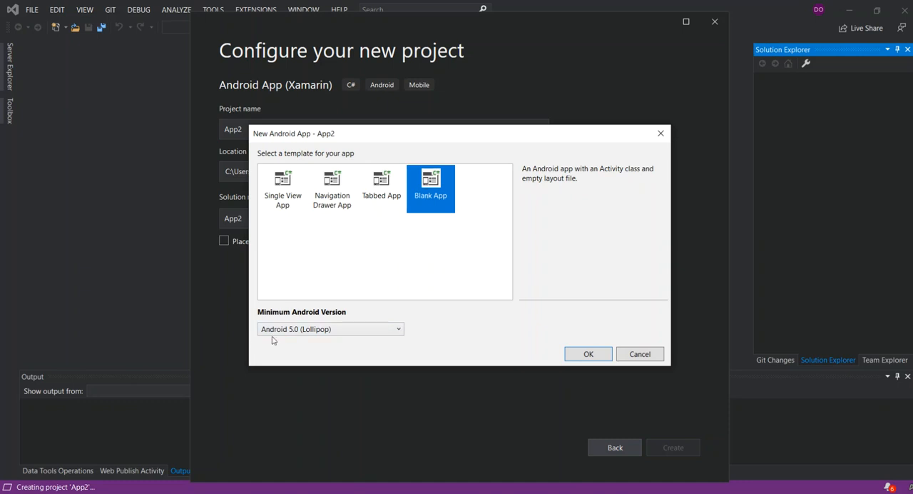
pyautogui.moveTo(283, 347)
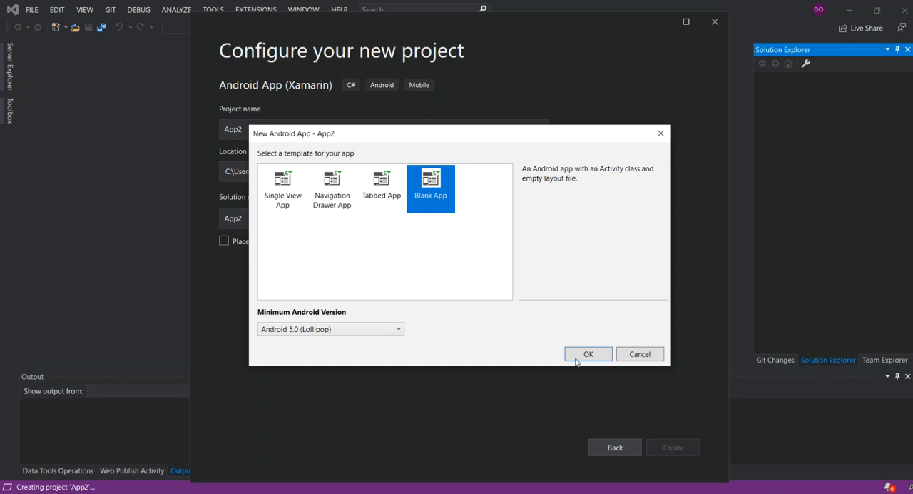
pyautogui.click(588, 354)
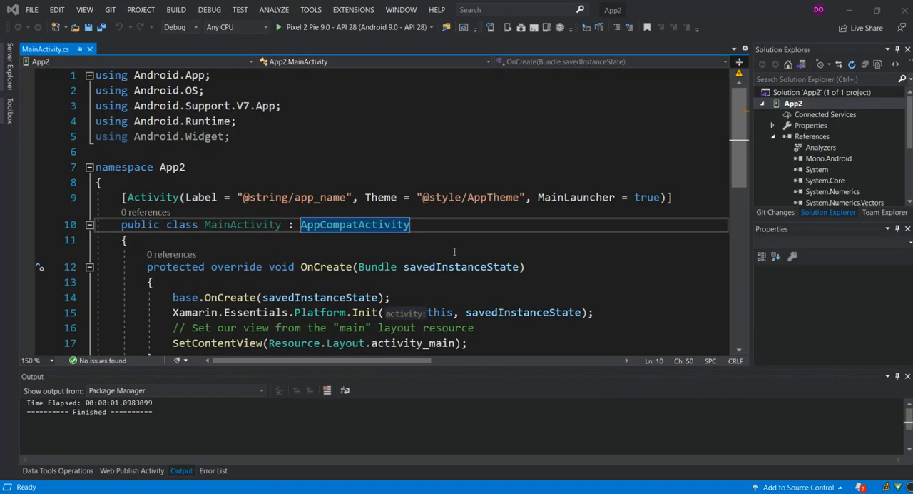
# Add tp2.jpg to Resources/drawable and expand the layout folder to find activity_main.xml
pyautogui.click(793, 103)
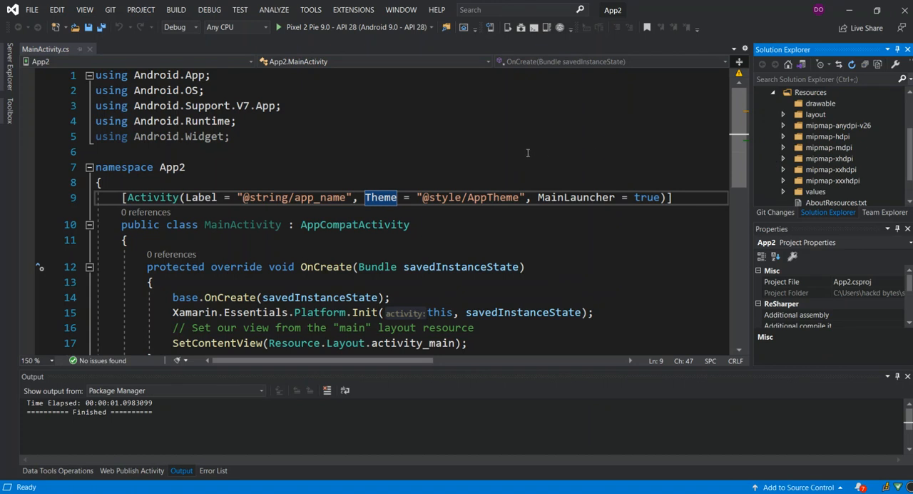
pyautogui.moveTo(496, 156)
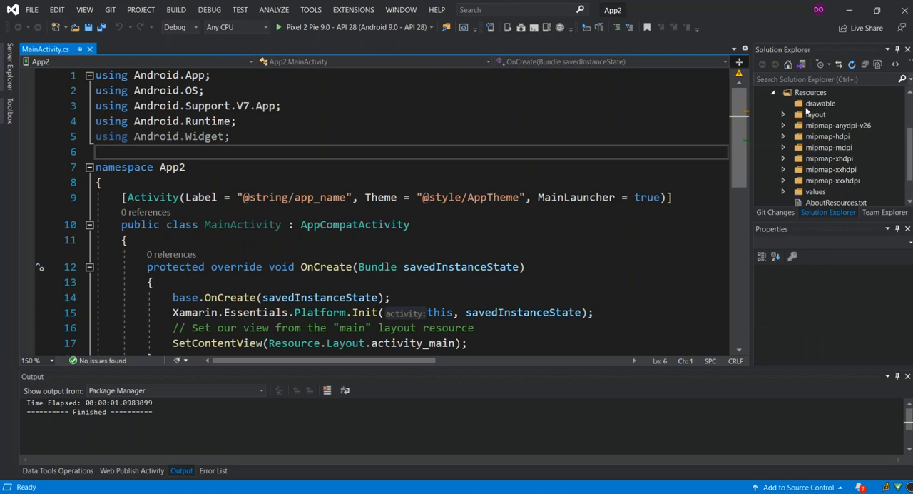
pyautogui.rightClick(820, 103)
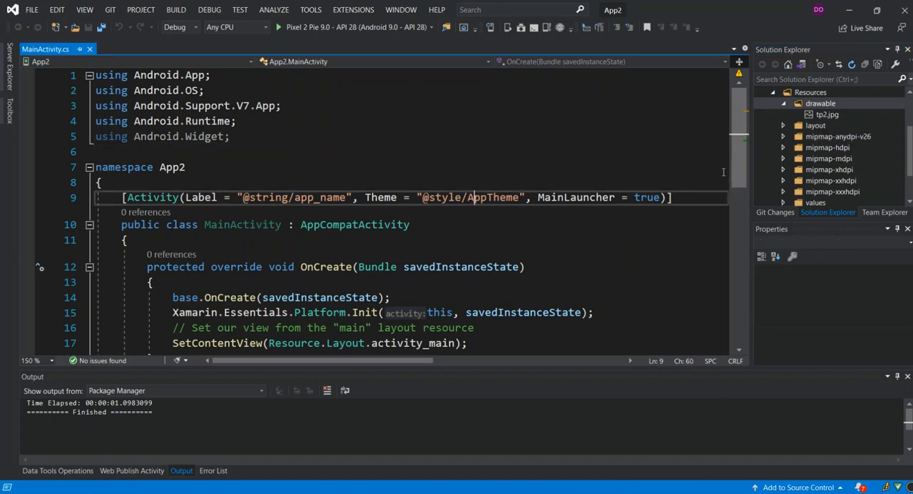
pyautogui.click(820, 103)
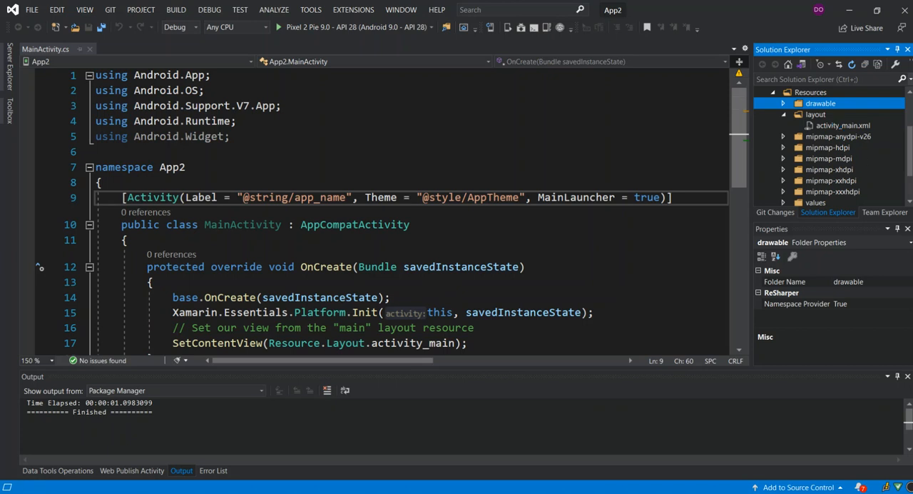
# Switch activity_main.xml to a LinearLayout and add ImageView imageView1 without a src
pyautogui.doubleClick(844, 125)
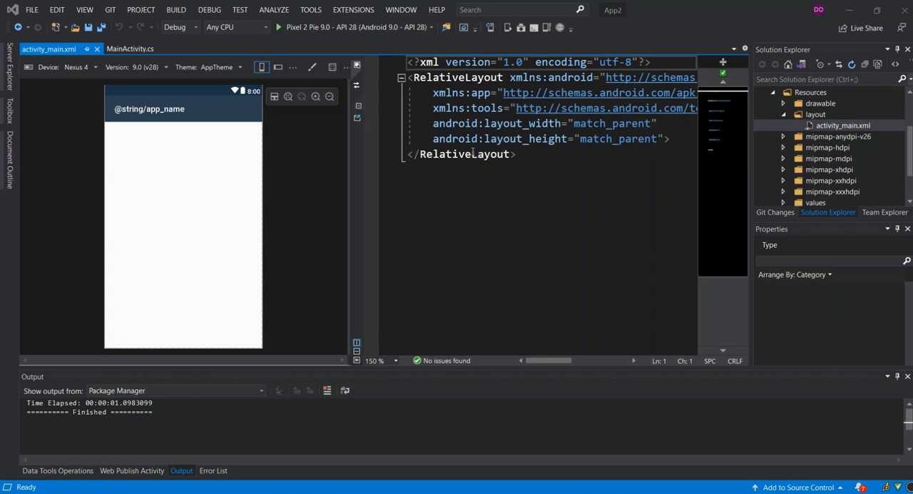
pyautogui.click(464, 154)
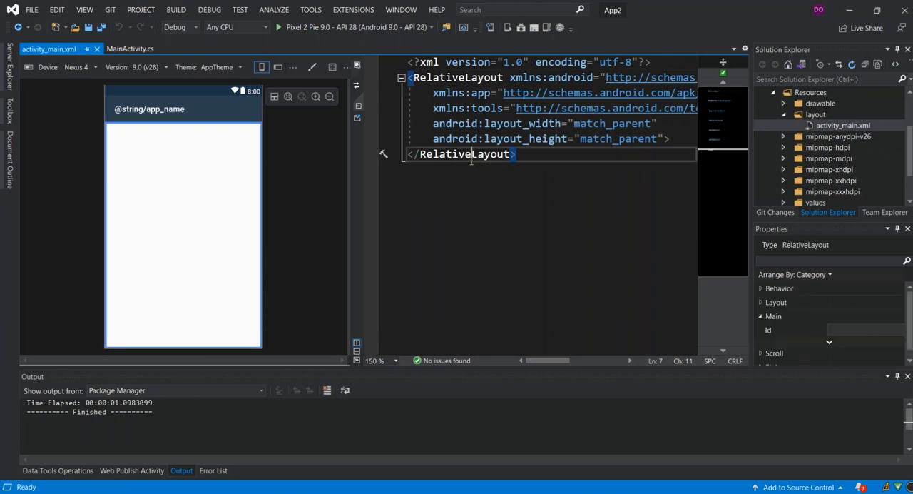
pyautogui.moveTo(486, 220)
pyautogui.write('Linear')
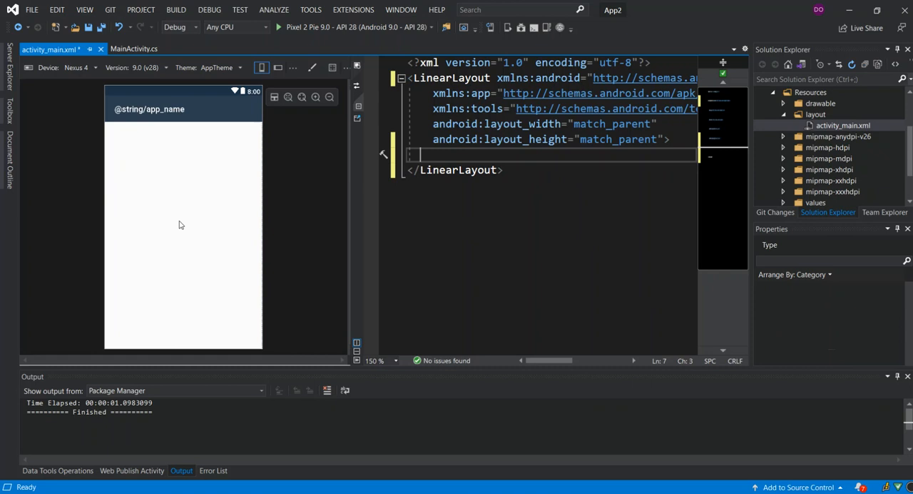
pyautogui.click(183, 236)
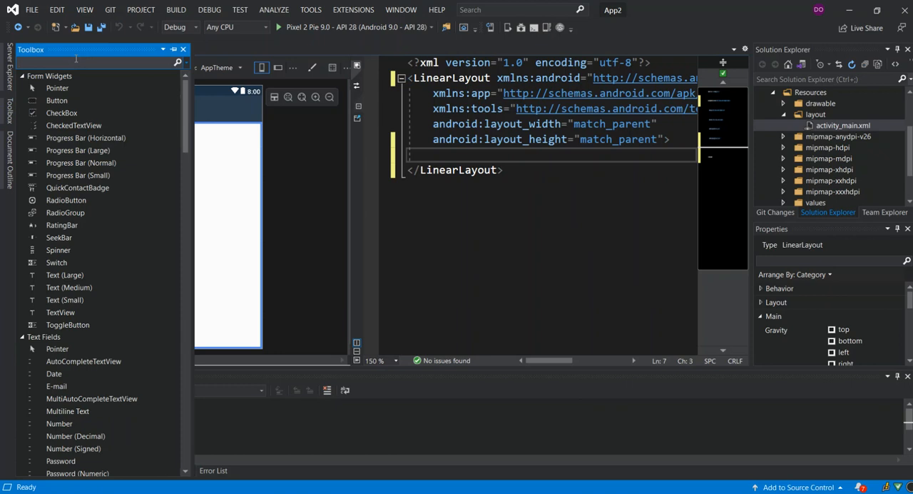
pyautogui.write('image')
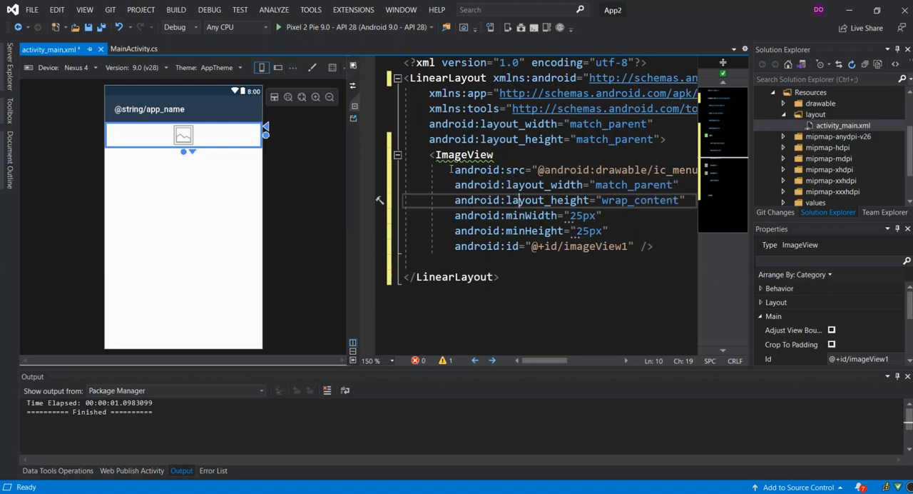
pyautogui.click(455, 170)
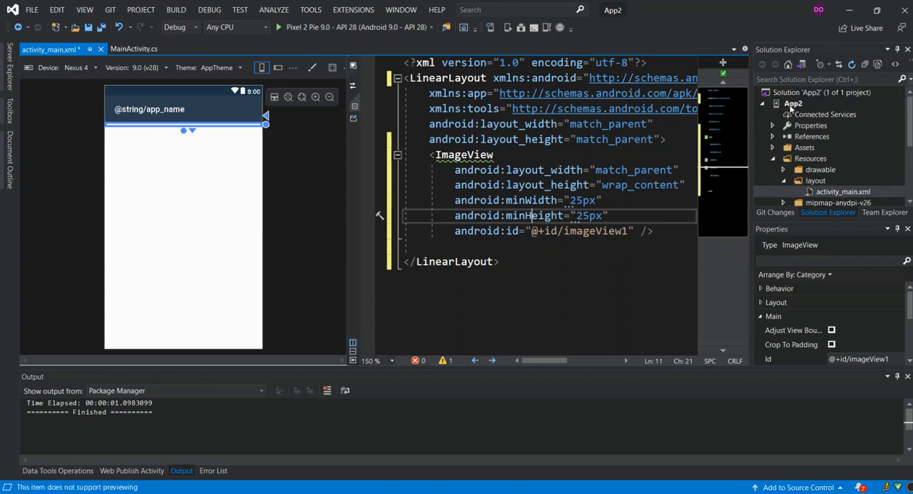
# Build the App2 project and return to MainActivity.cs
pyautogui.rightClick(792, 102)
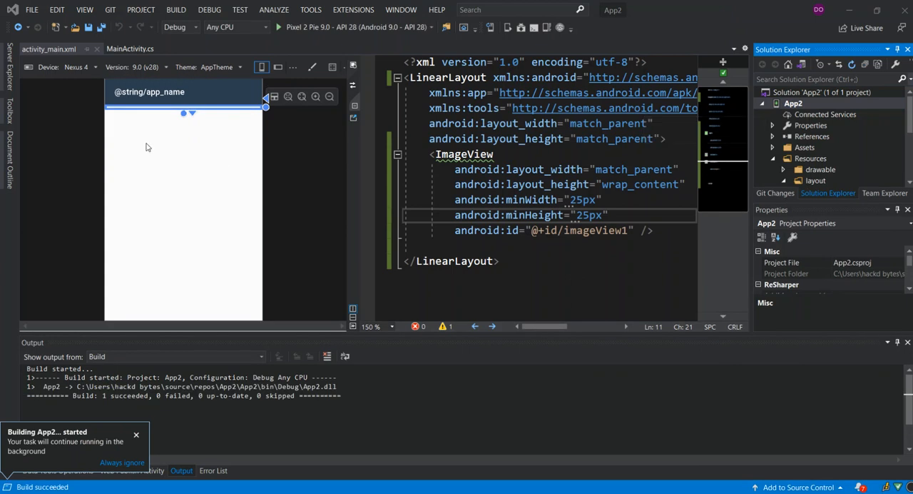
pyautogui.moveTo(145, 169)
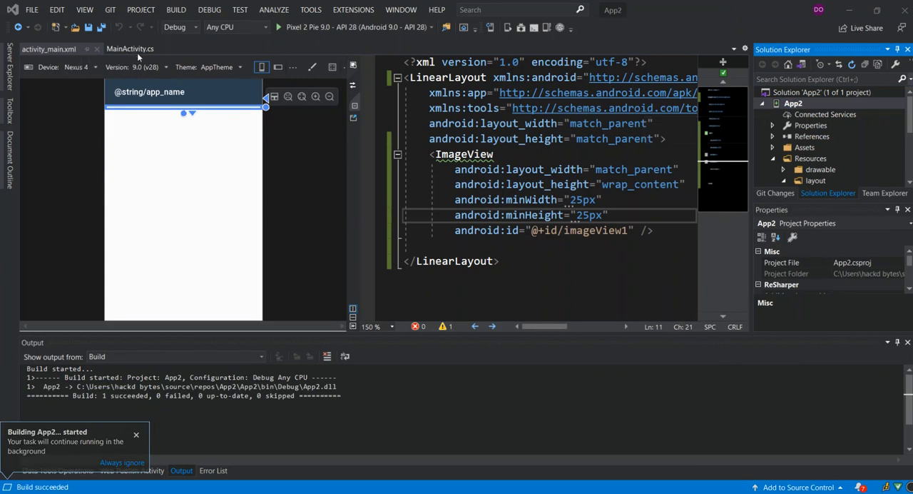
pyautogui.click(130, 49)
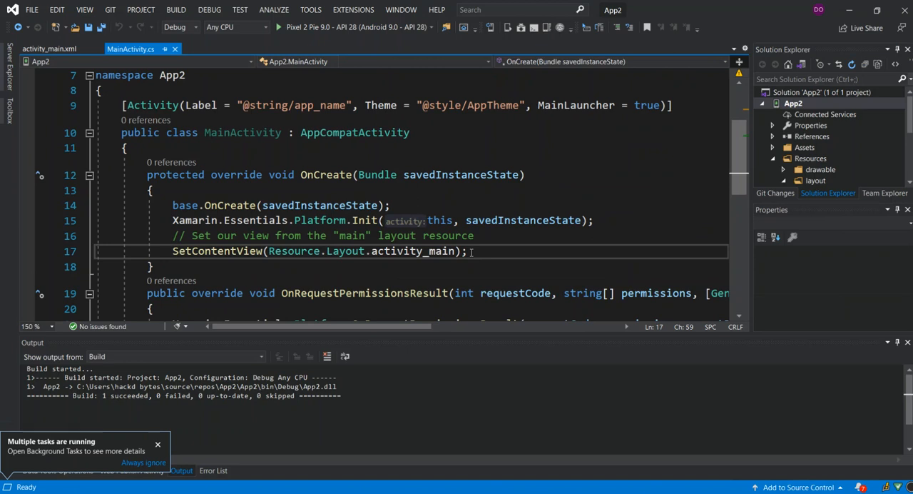
# Add var iv = FindViewById<ImageView>(Resource.Id.imageView1); after SetContentView
pyautogui.press('Return')
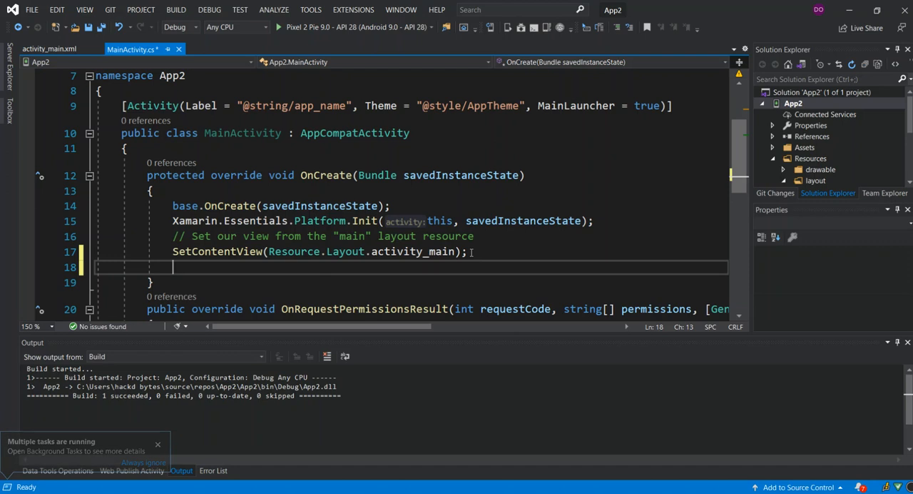
pyautogui.write('var')
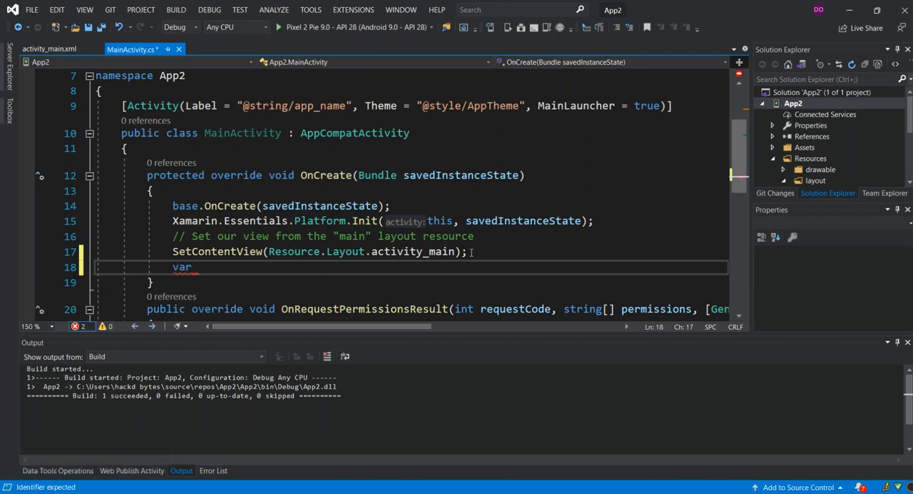
pyautogui.write('iv')
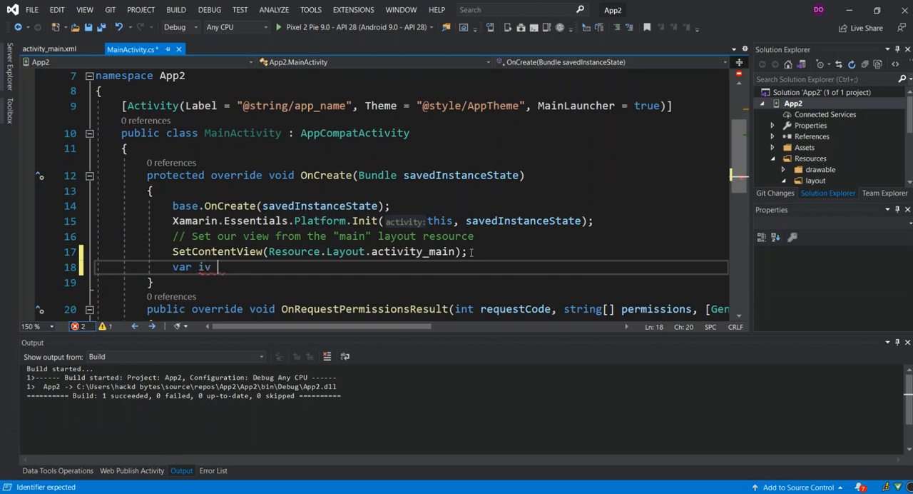
pyautogui.write('= fi')
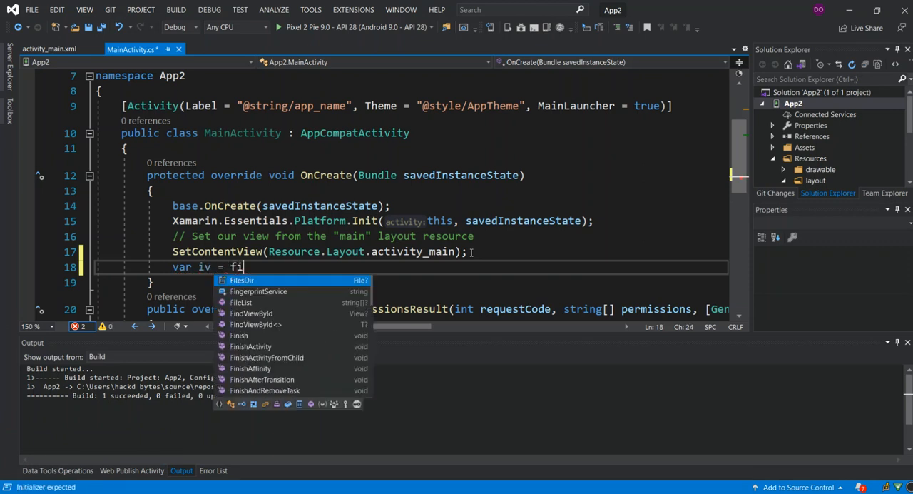
pyautogui.write('nd')
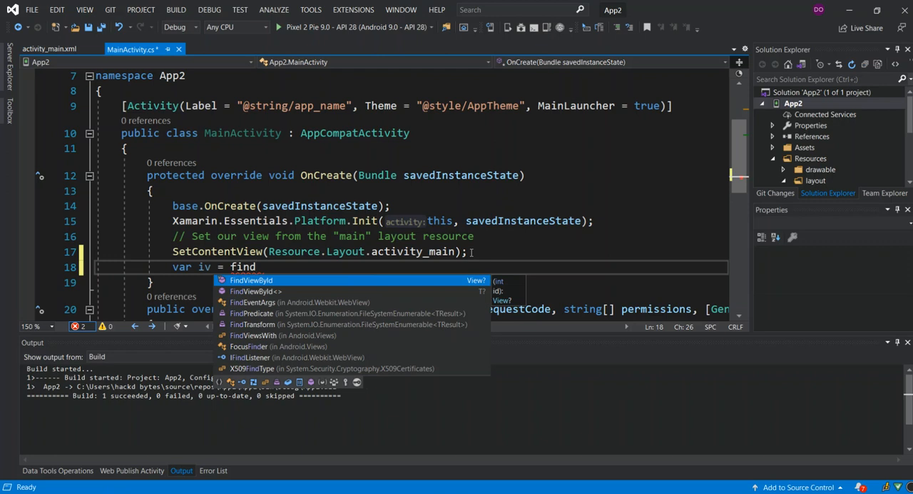
pyautogui.press('Tab')
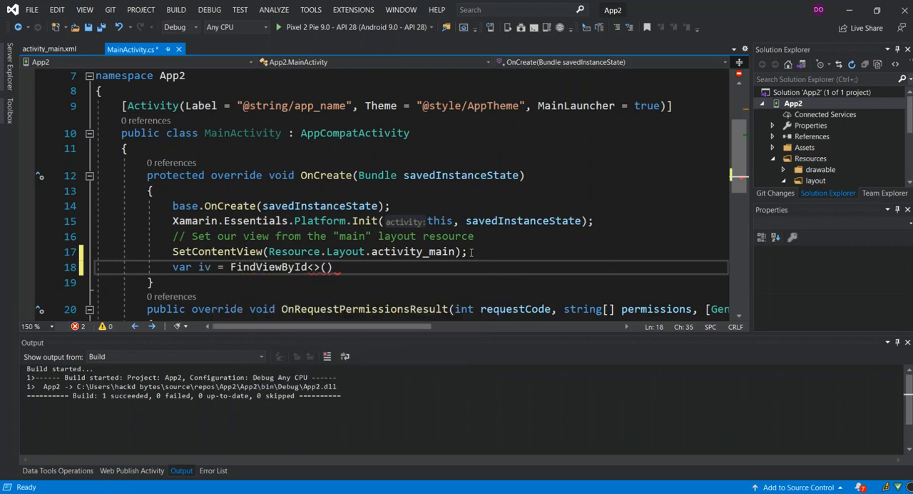
pyautogui.write('ima')
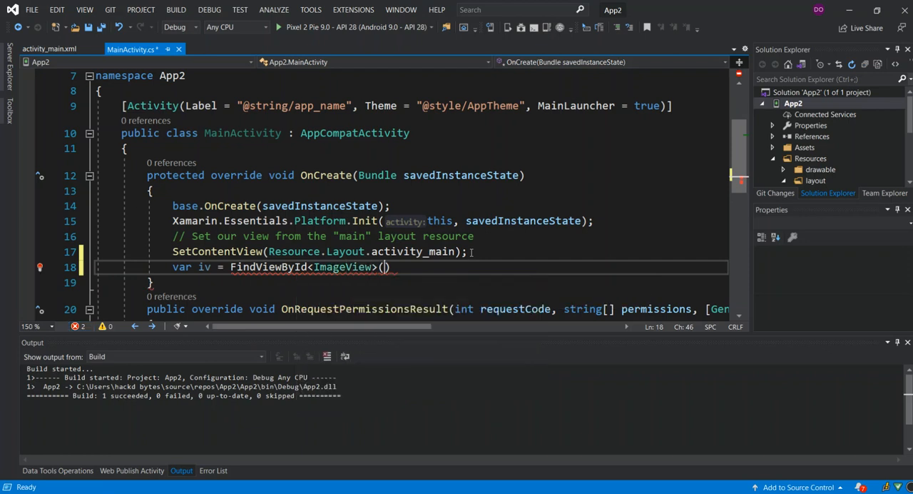
pyautogui.write('resource')
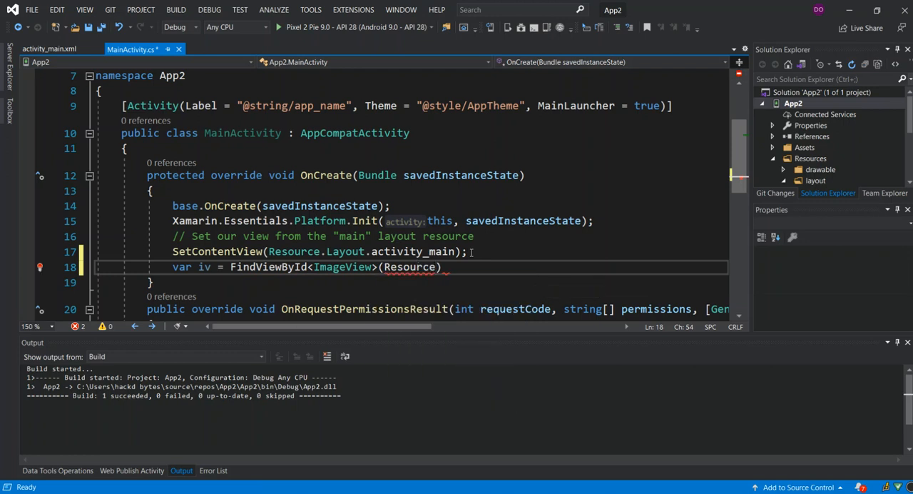
pyautogui.write('.i')
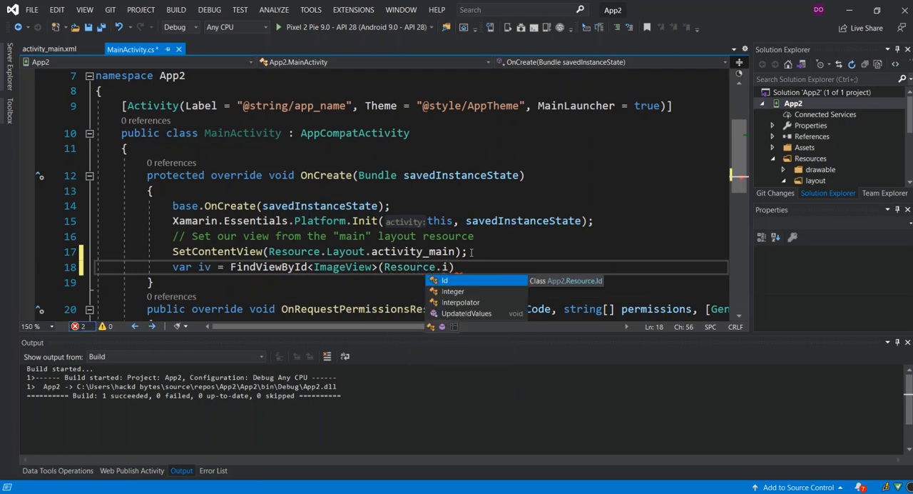
pyautogui.write('d.')
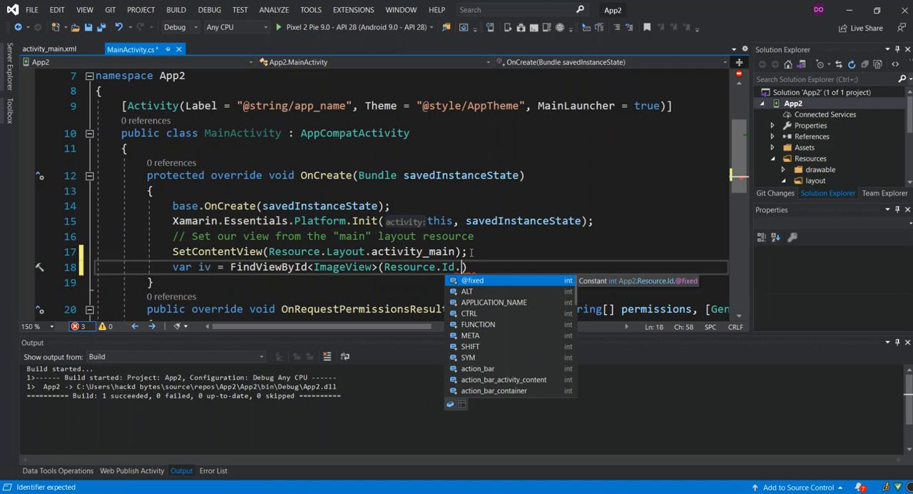
pyautogui.write('imageView1')
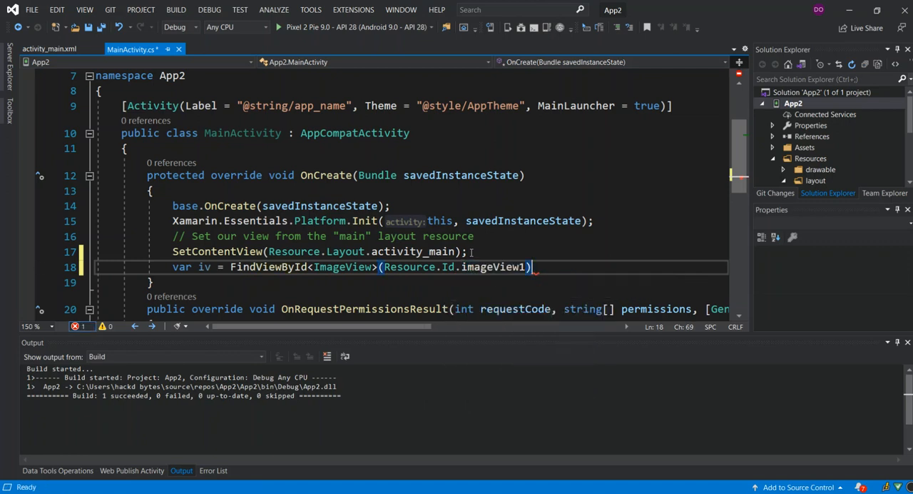
pyautogui.write(';')
pyautogui.press('enter')
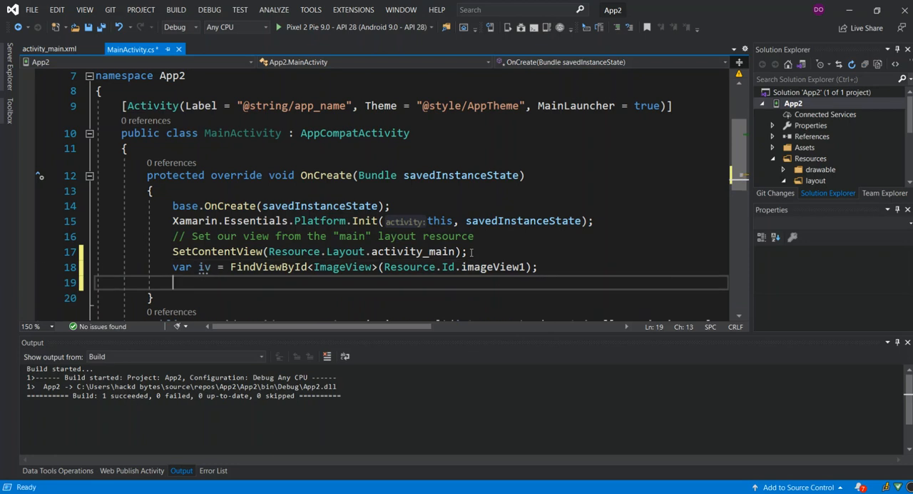
# Add iv.SetImageResource(Resource.Drawable.tp2); to show the tp2 picture
pyautogui.write('iv')
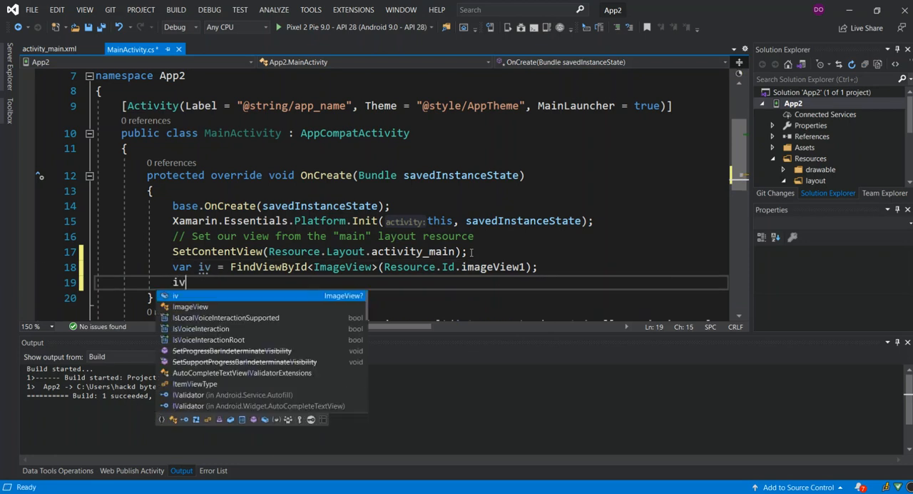
pyautogui.write('.')
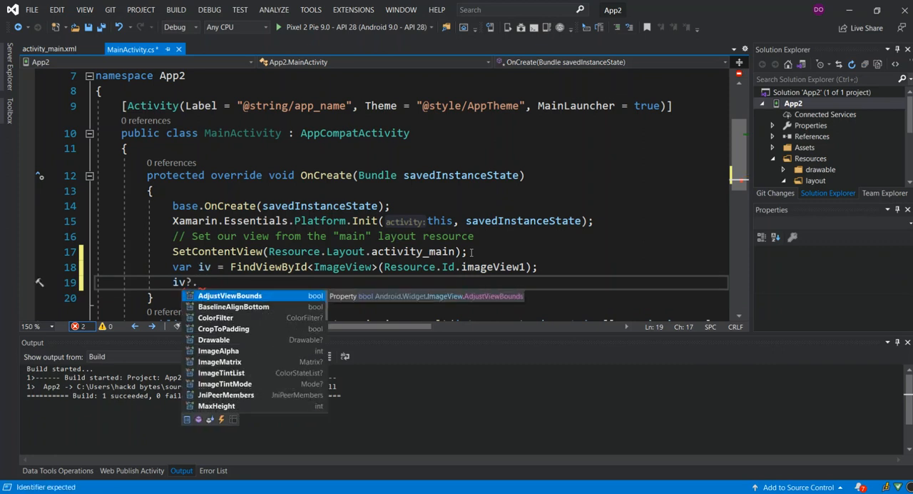
pyautogui.write('set')
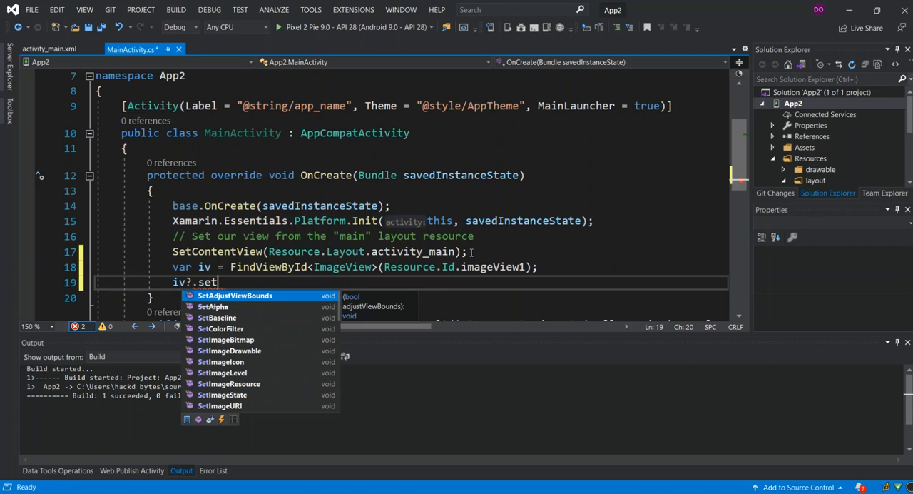
pyautogui.write('ima')
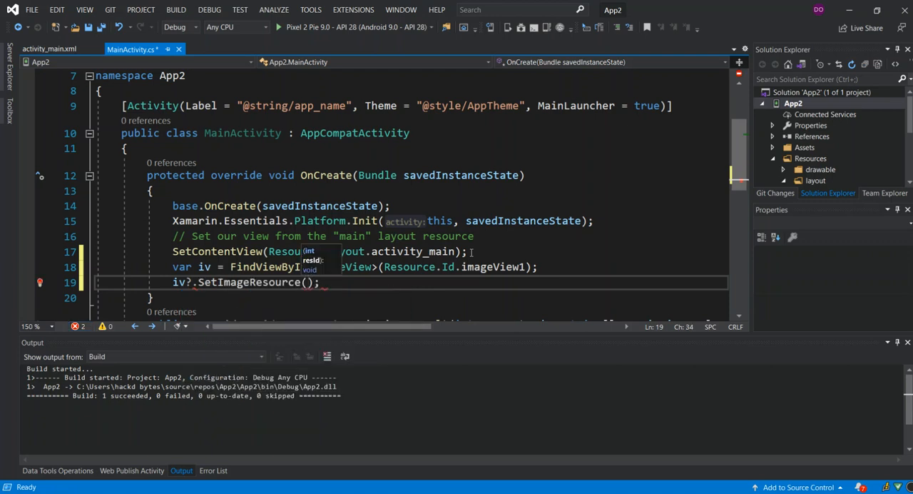
pyautogui.write('re')
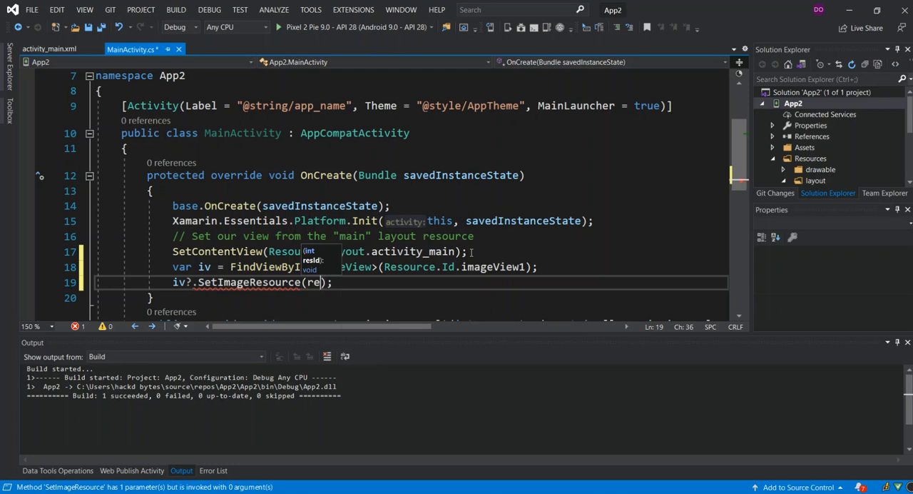
pyautogui.write('res')
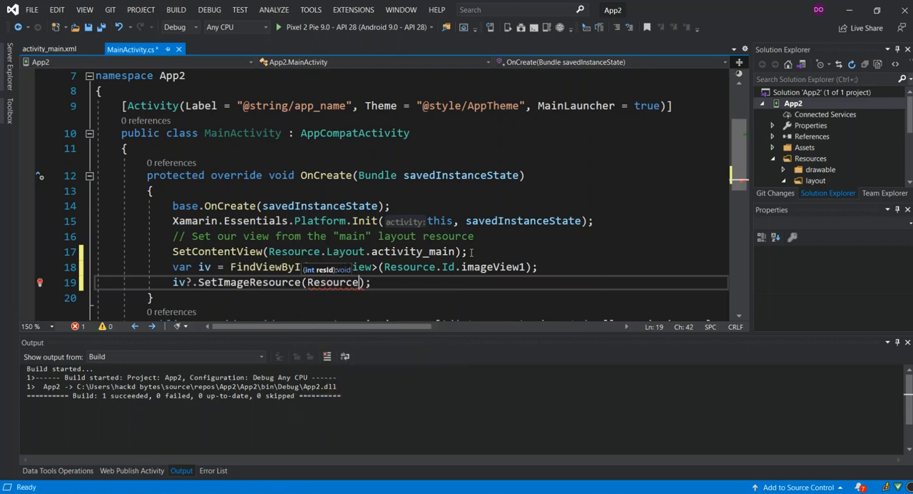
pyautogui.write('.')
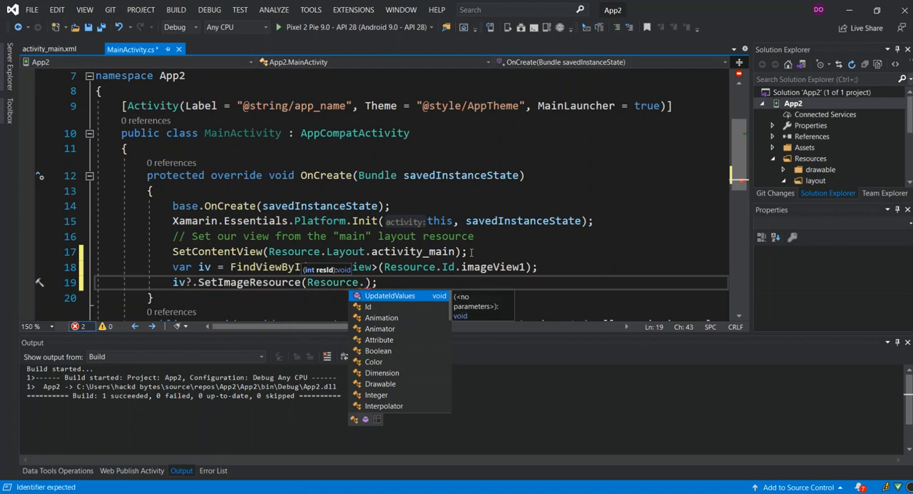
pyautogui.write('d')
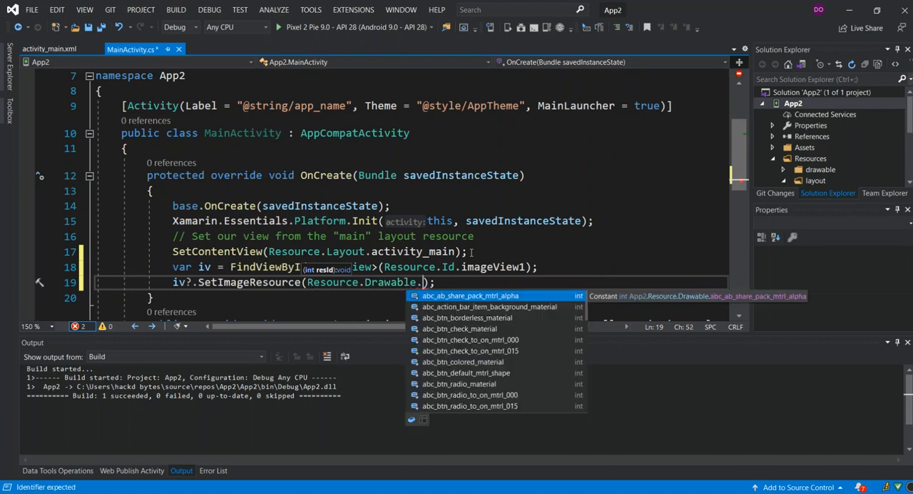
pyautogui.write('tp2')
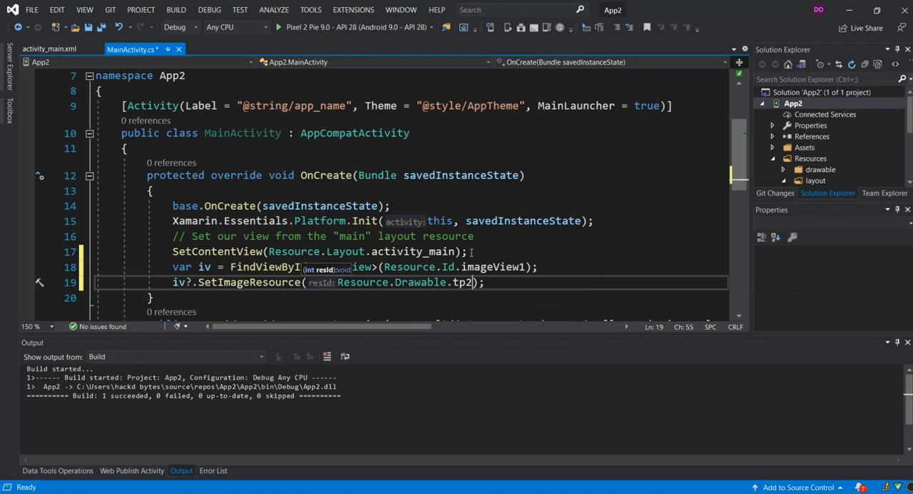
pyautogui.doubleClick(463, 282)
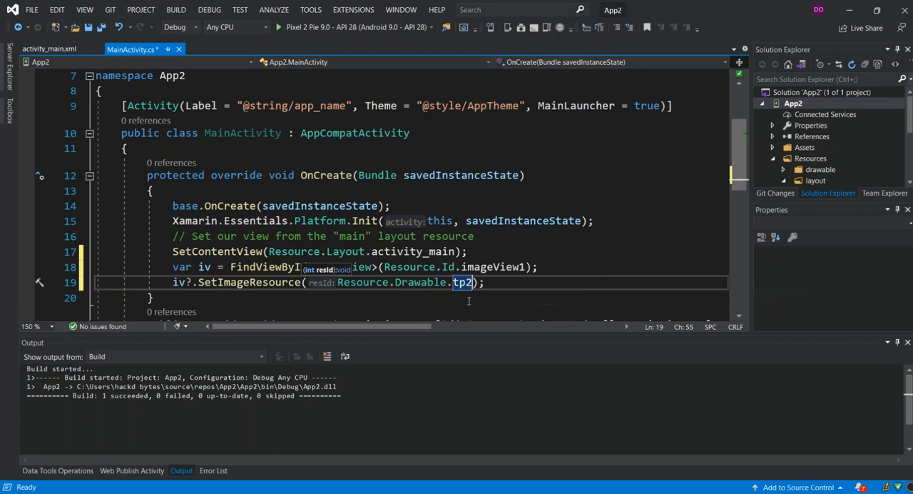
pyautogui.moveTo(462, 282)
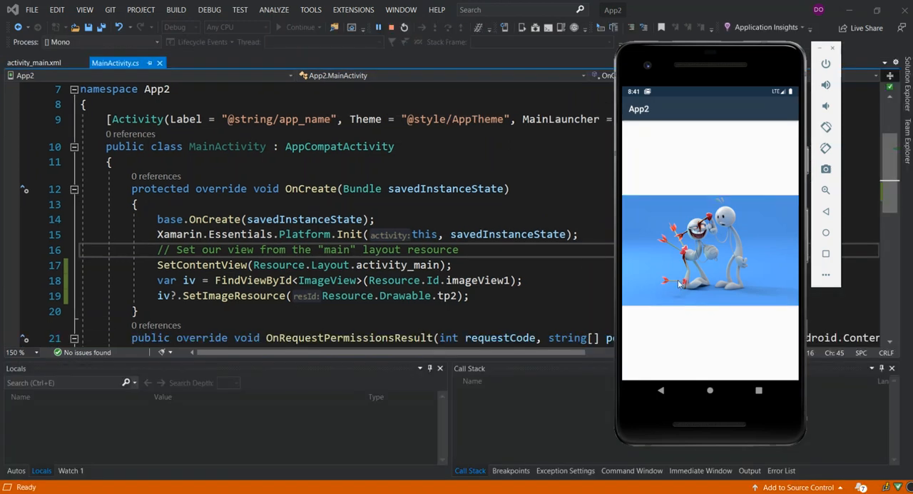
pyautogui.moveTo(688, 241)
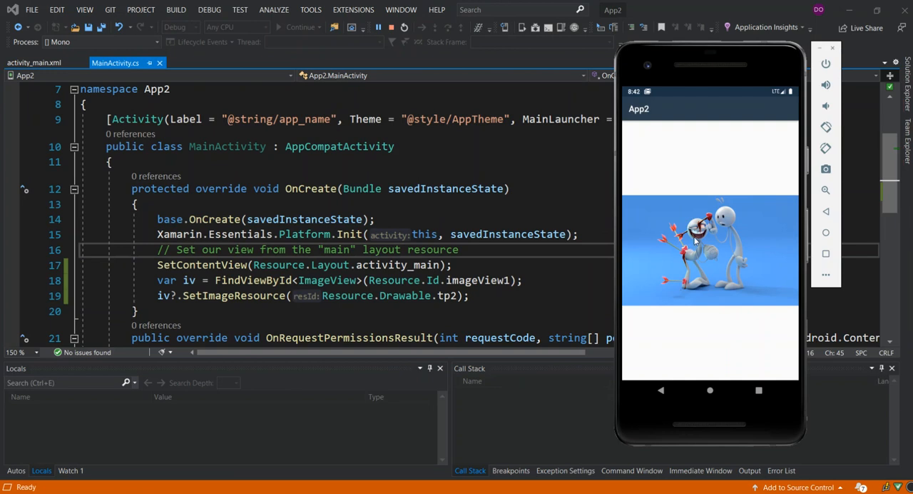
pyautogui.moveTo(698, 236)
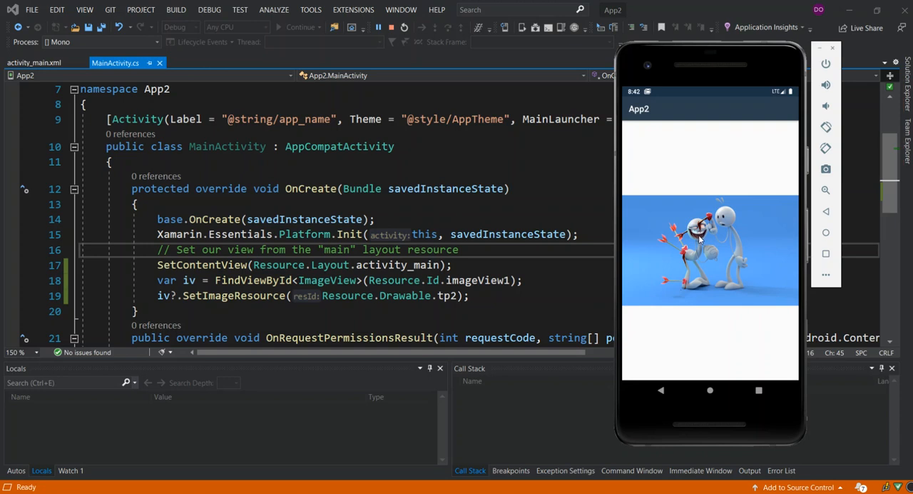
pyautogui.moveTo(699, 237)
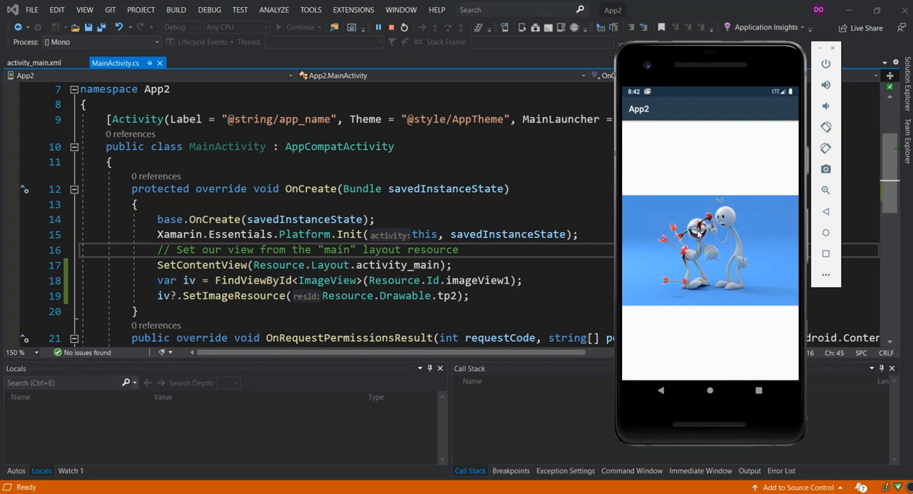
pyautogui.moveTo(435, 95)
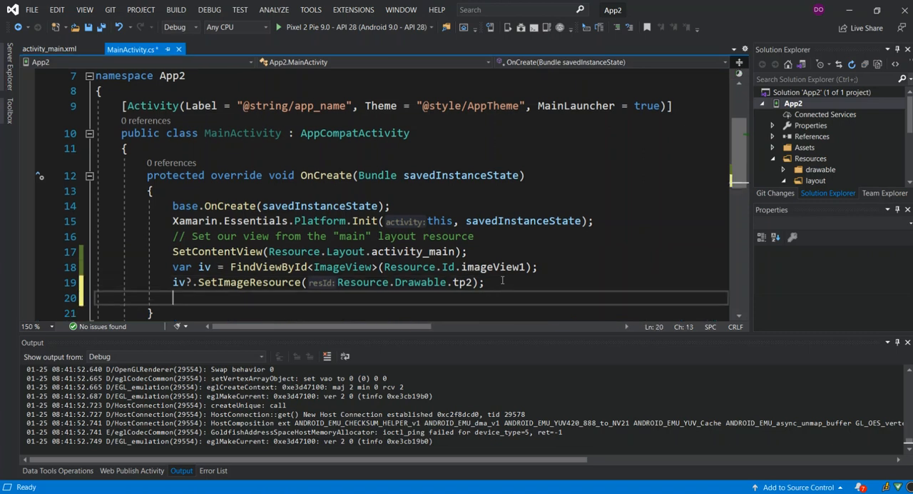
# Write a null-checked iv.Click += subscription, generate the Iv_Click stub, and select it
pyautogui.write('if')
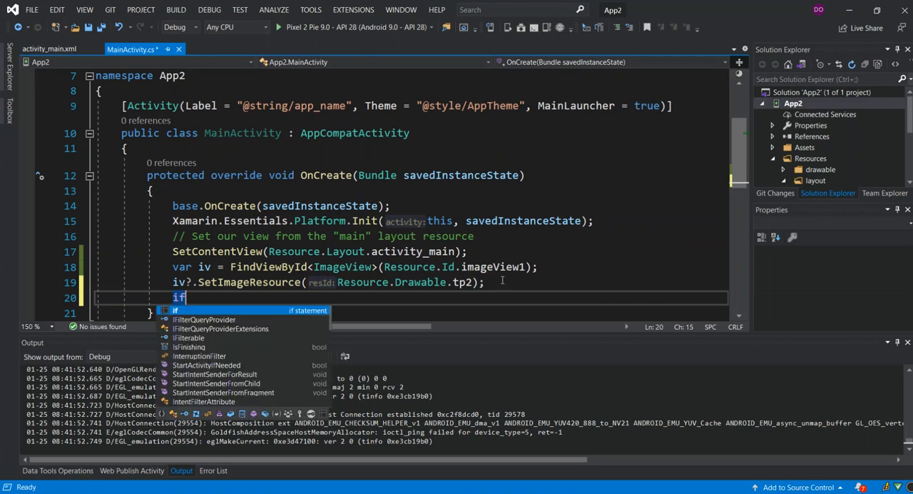
pyautogui.write('(iv != null) iv.l')
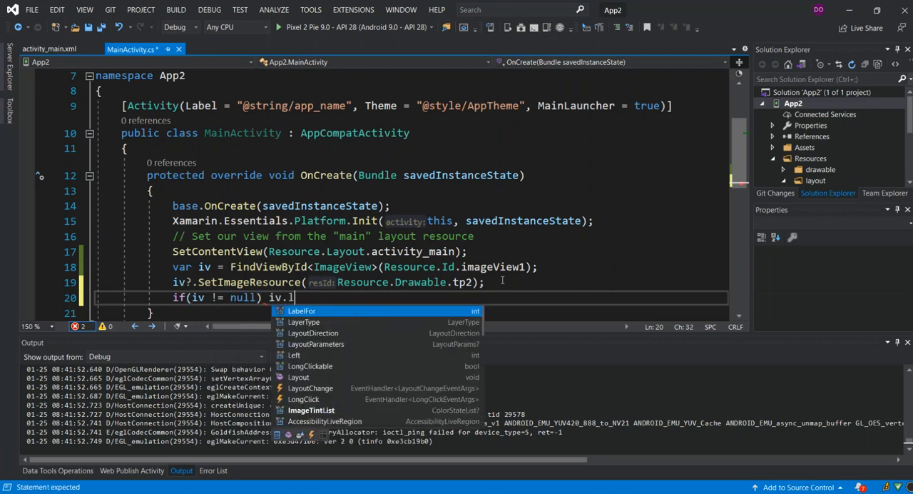
pyautogui.write('c')
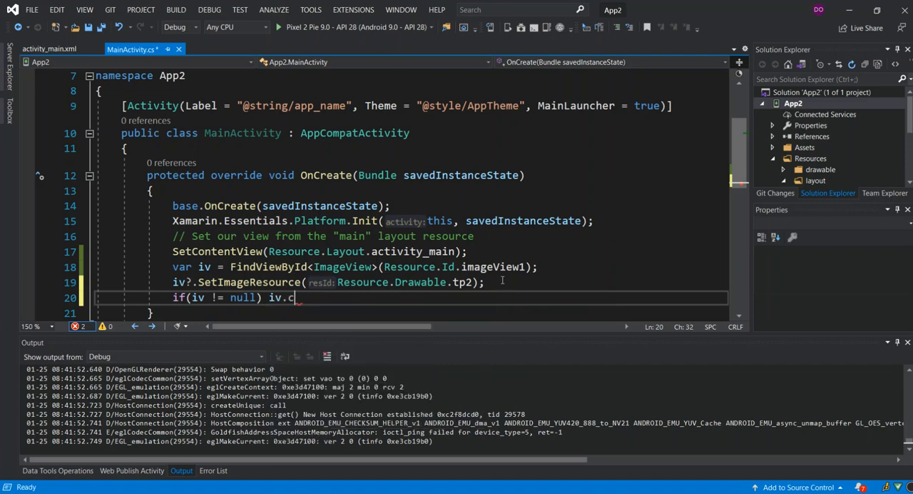
pyautogui.write('li')
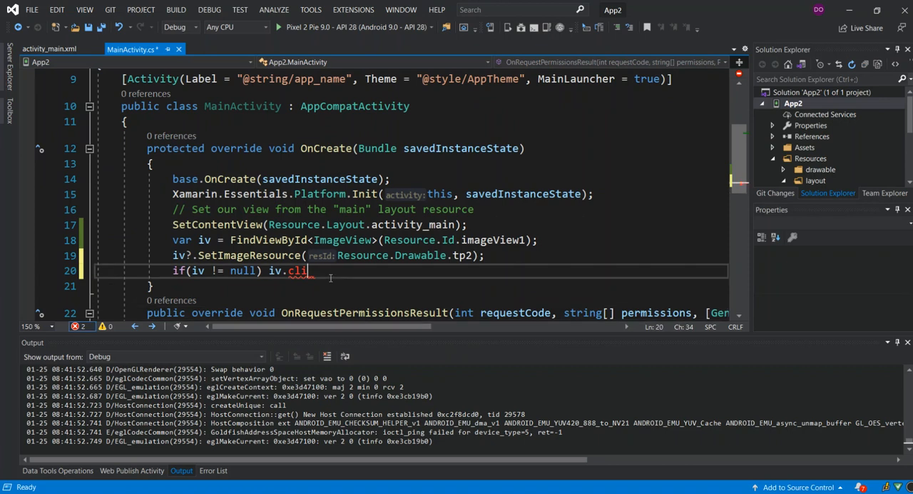
pyautogui.press('BackSpace')
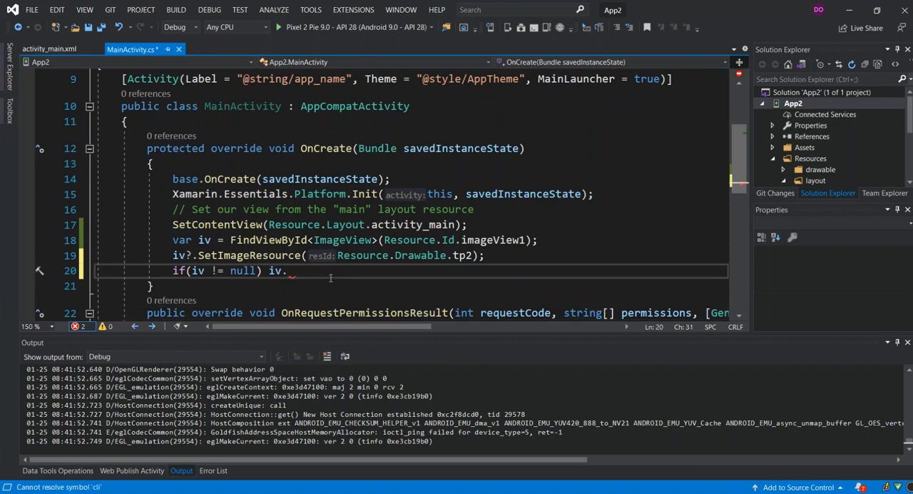
pyautogui.write('cl')
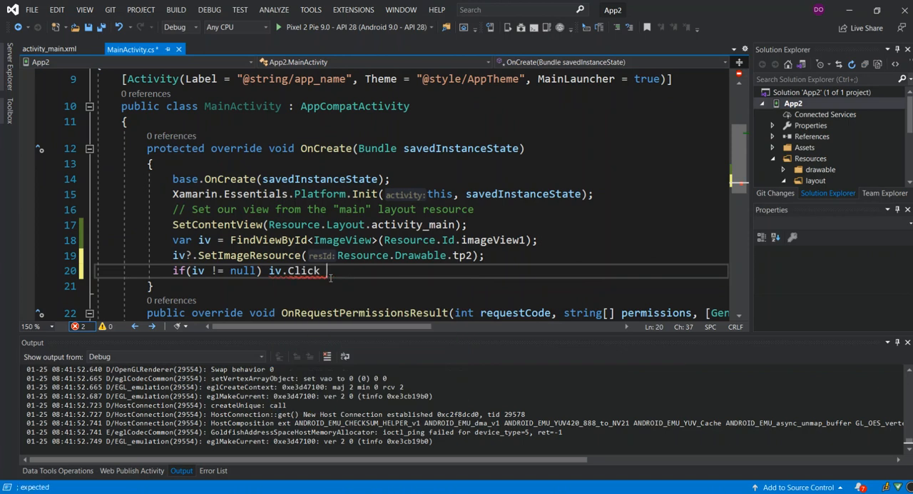
pyautogui.write('=')
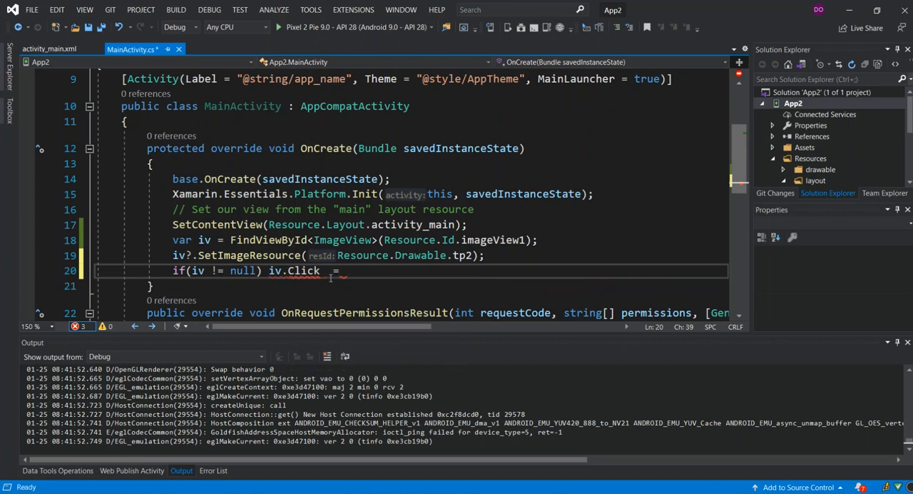
pyautogui.write('+')
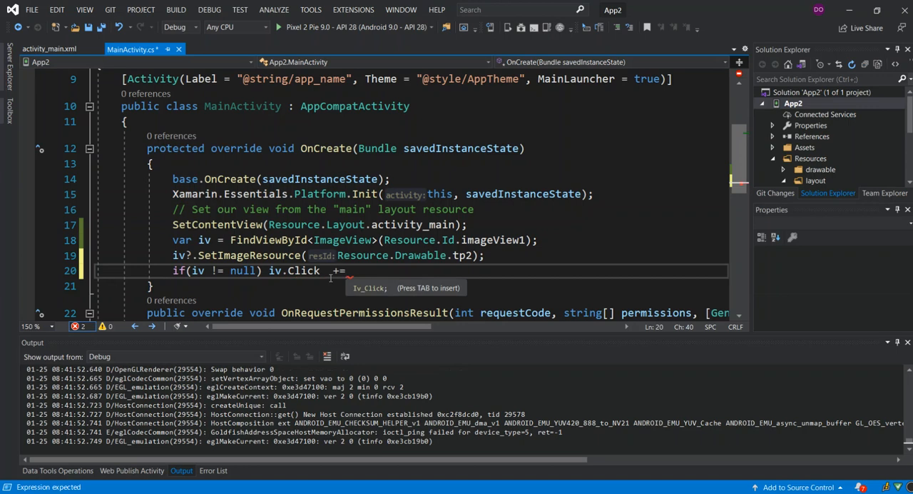
pyautogui.press('Tab')
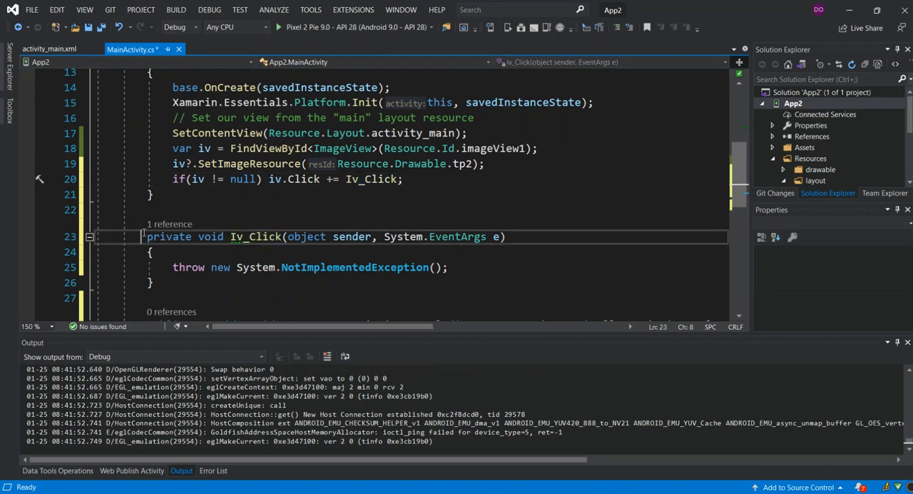
pyautogui.moveTo(147, 236); pyautogui.dragTo(152, 281)
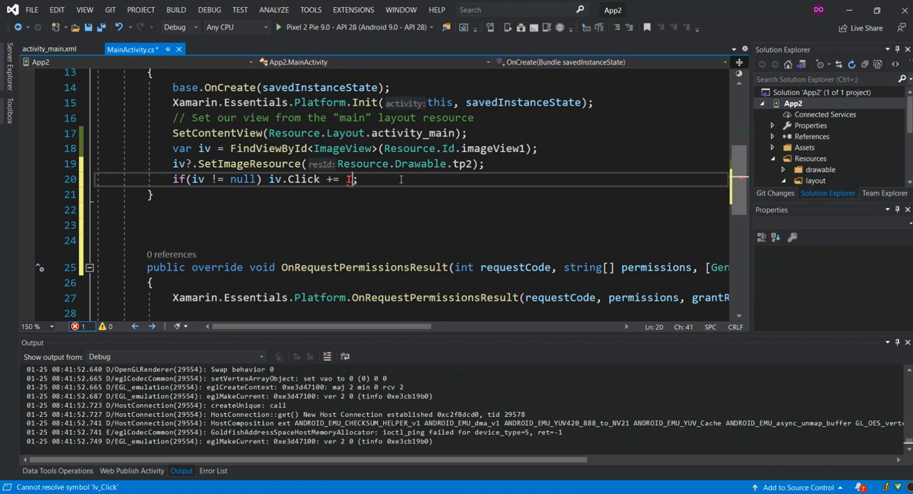
# Remove Iv_Click and start an inline handler calling iv.SetBackgroundColor
pyautogui.press('Backspace')
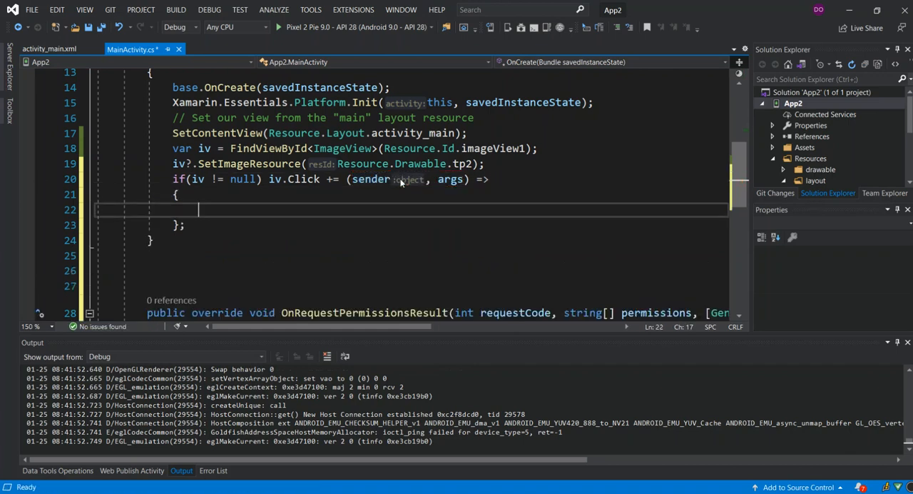
pyautogui.write('iv')
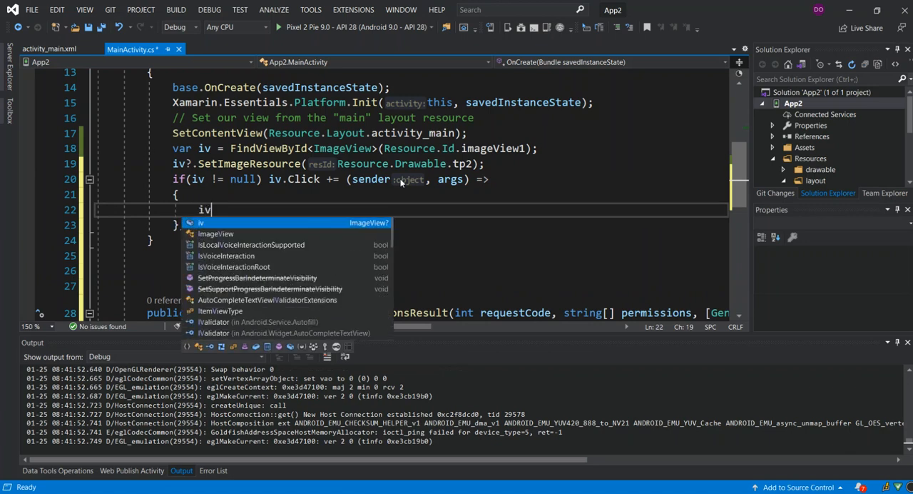
pyautogui.write('.')
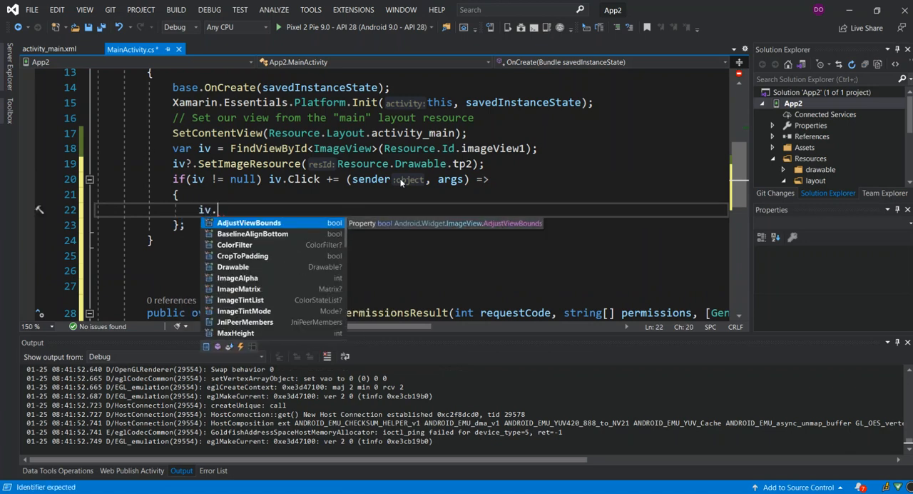
pyautogui.write('se')
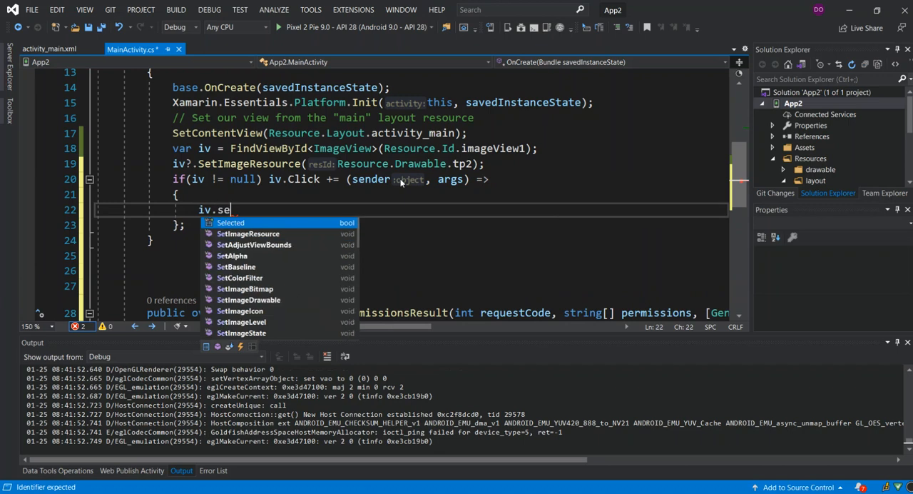
pyautogui.write('b')
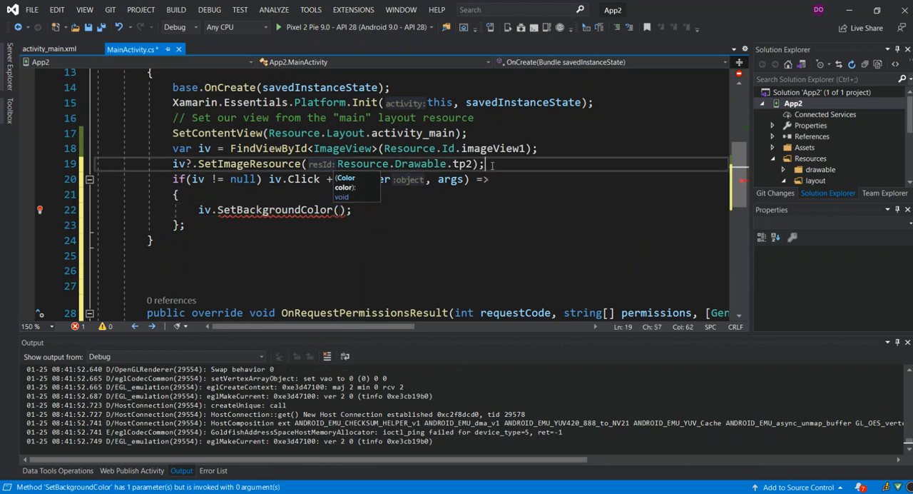
pyautogui.write('v')
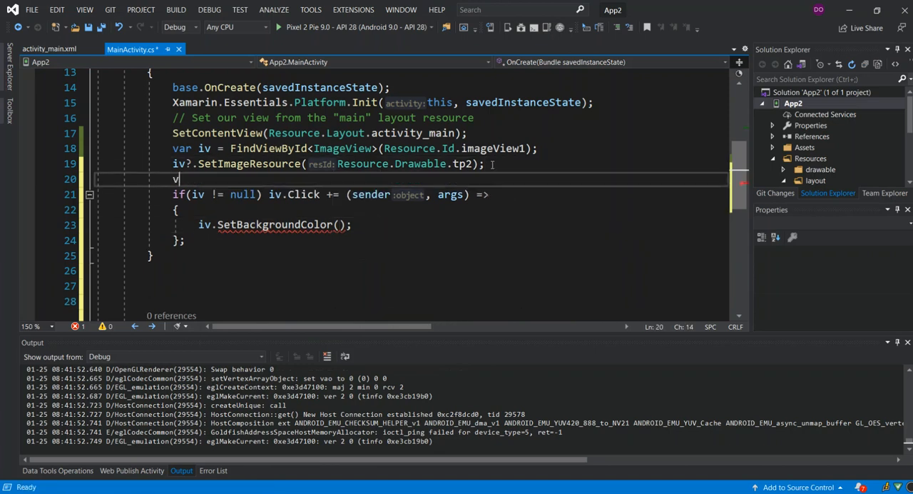
# Declare var rnd = new Random(); in OnCreate
pyautogui.write('ar r')
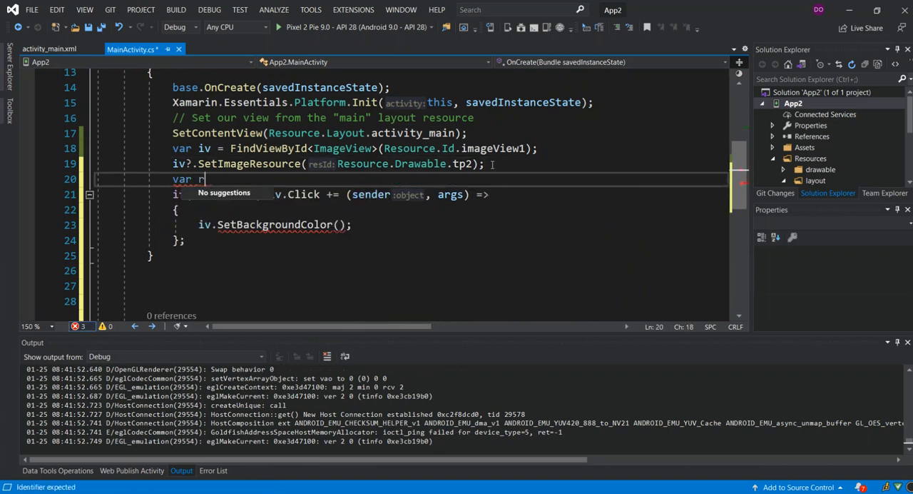
pyautogui.write('nd = new')
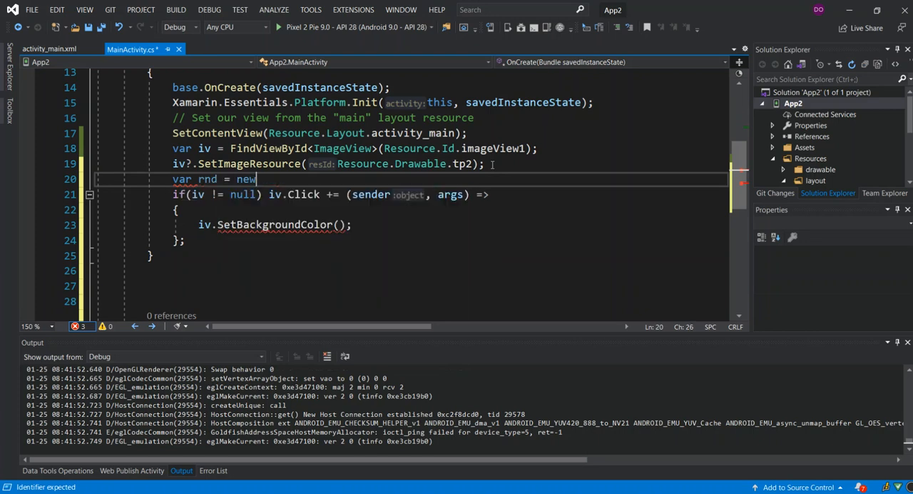
pyautogui.write('rand')
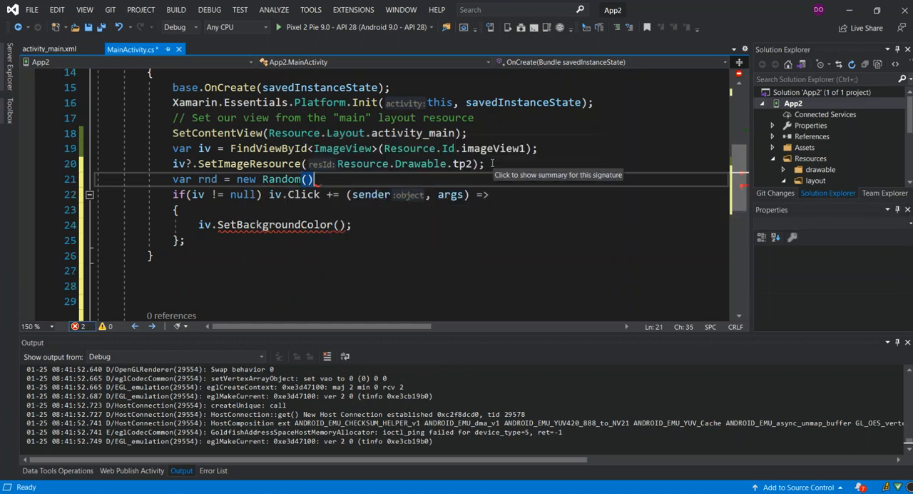
pyautogui.write(';')
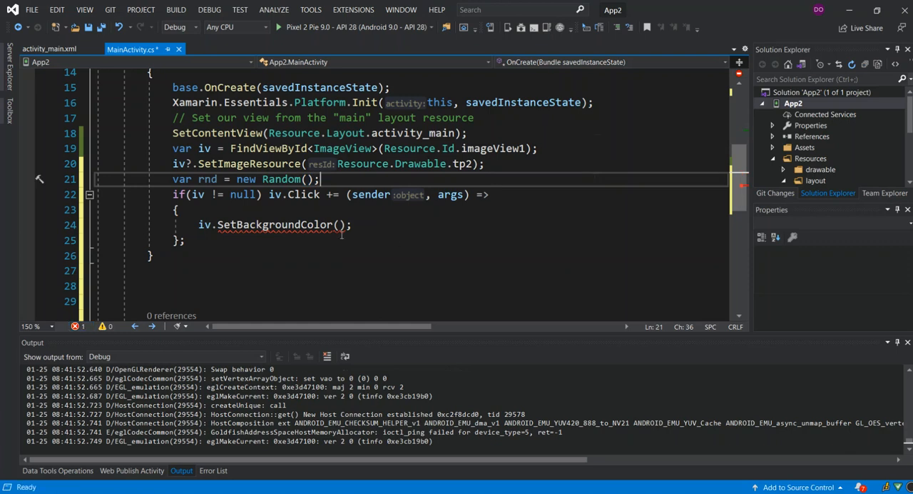
# Pass a new Color built from rnd.Next(255) values into SetBackgroundColor
pyautogui.click(341, 225)
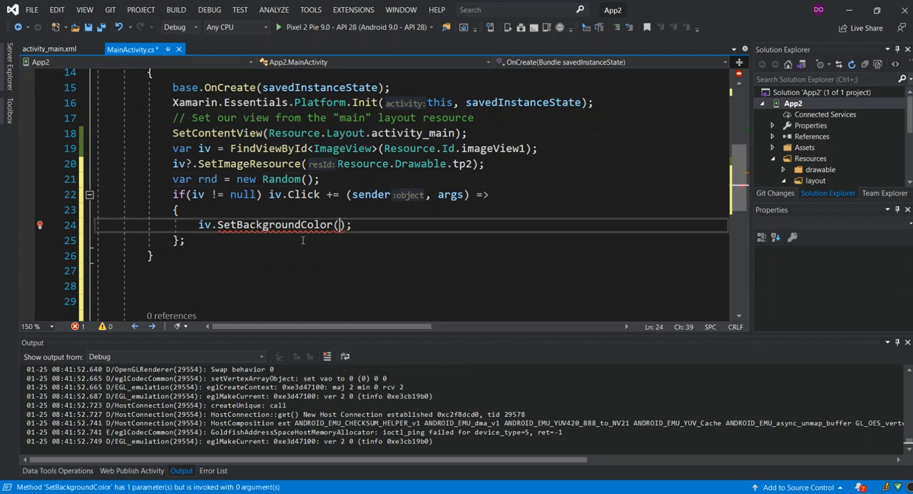
pyautogui.write('new Color(')
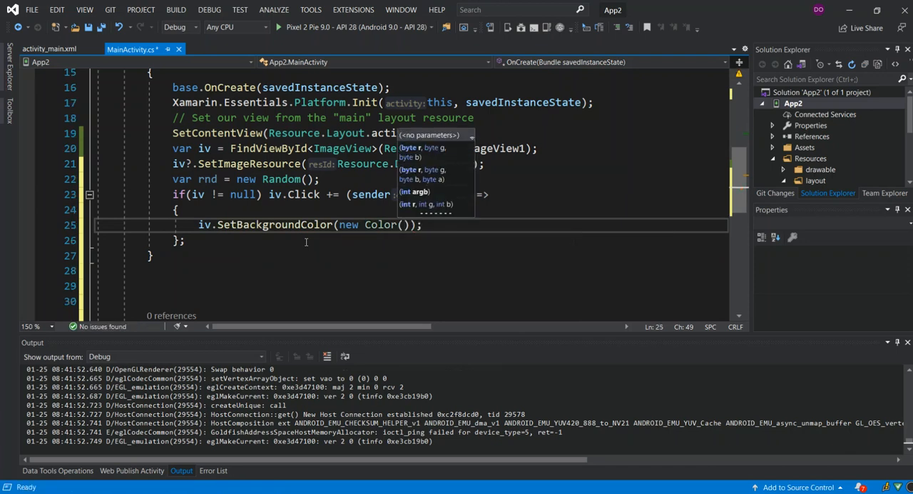
pyautogui.write('rnd.n')
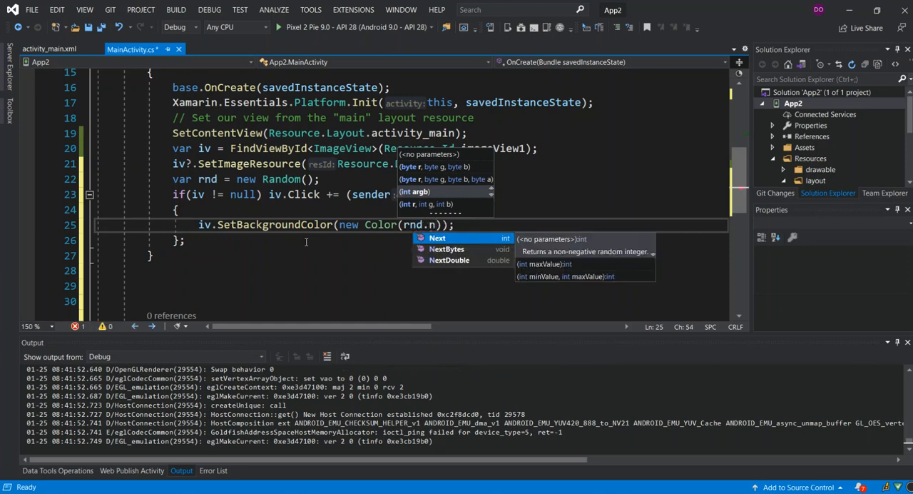
pyautogui.write('Next(2555),rnd.Next(')
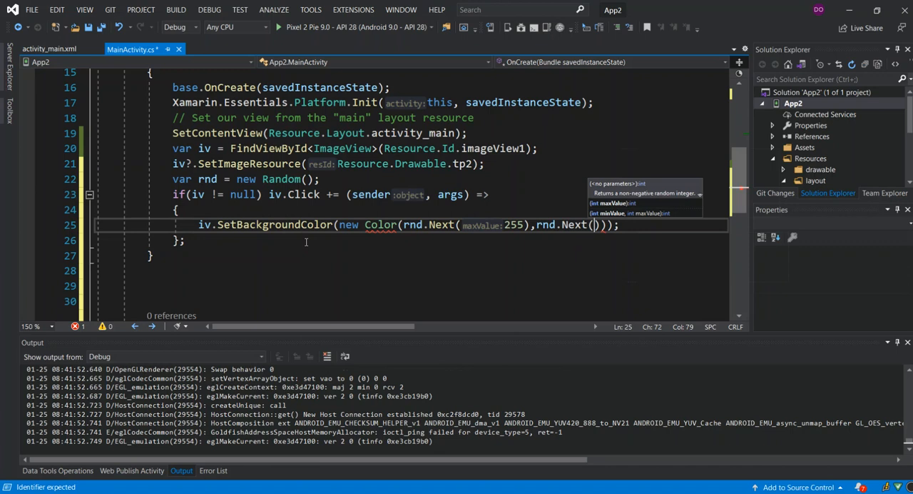
pyautogui.write('255')
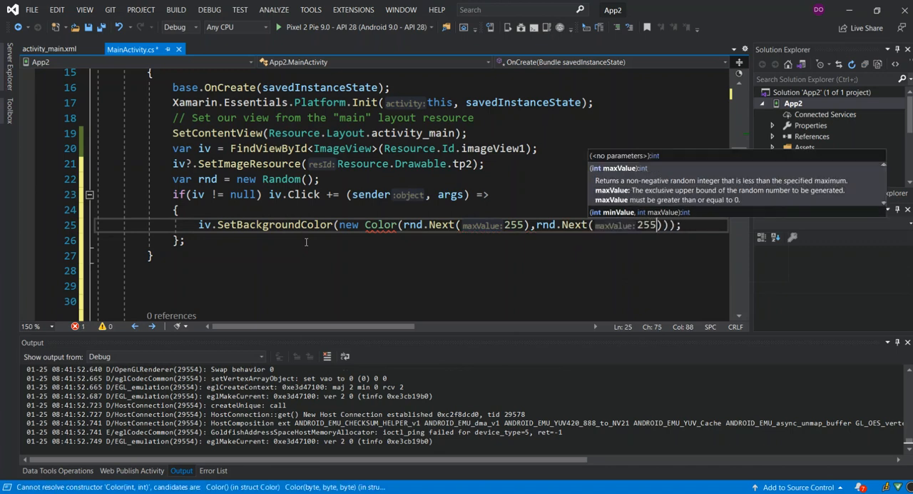
pyautogui.write(',r')
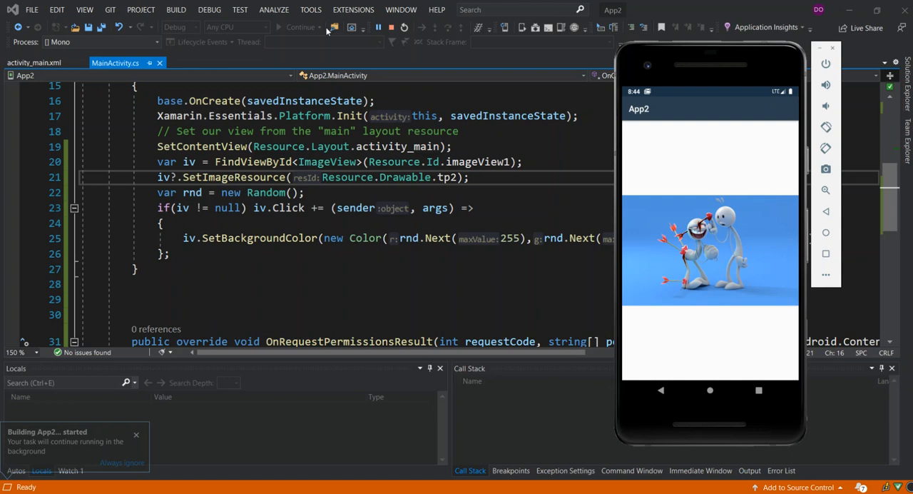
# Tap the picture in the emulator nine times, each giving a new random background colour
pyautogui.click(710, 246)
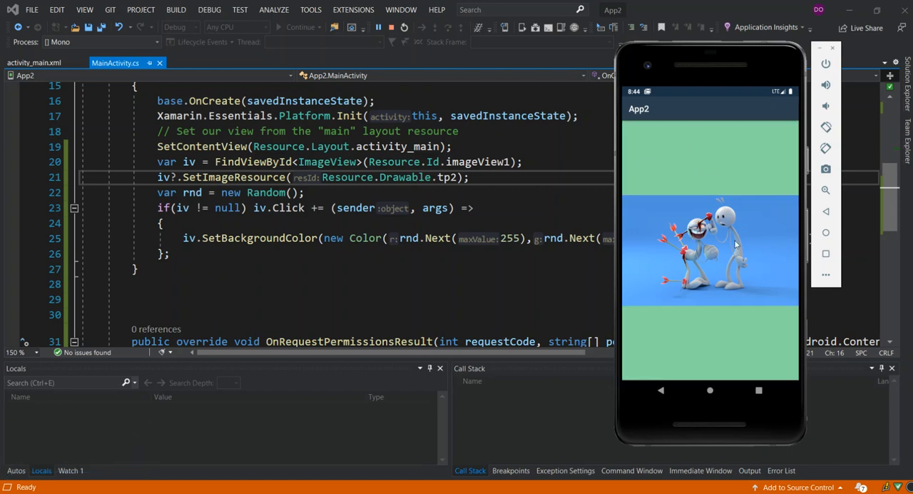
pyautogui.click(710, 247)
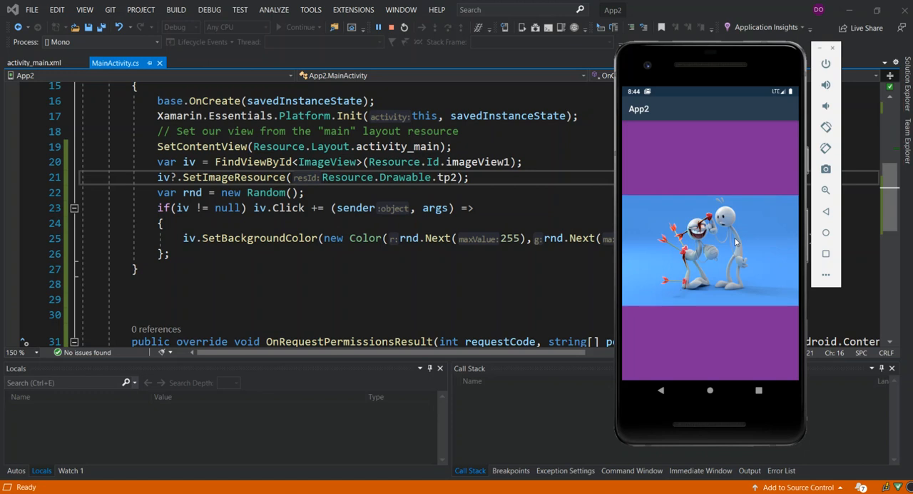
pyautogui.click(734, 240)
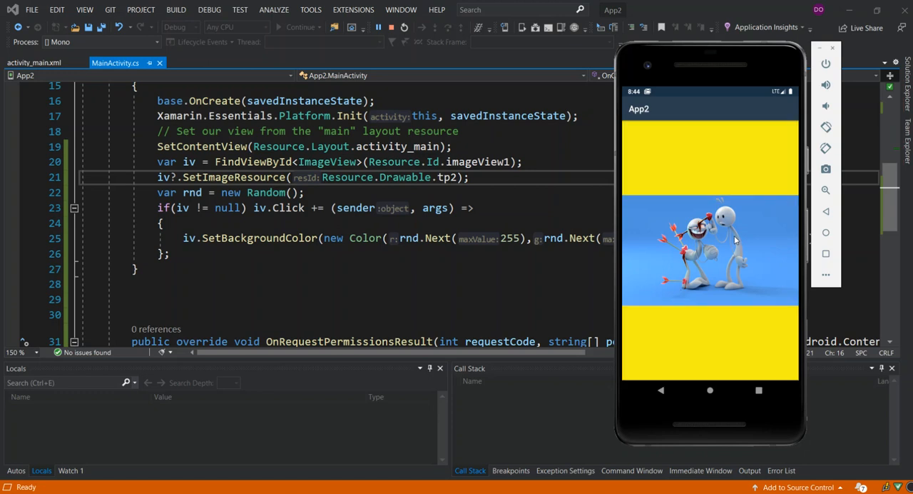
pyautogui.moveTo(722, 266)
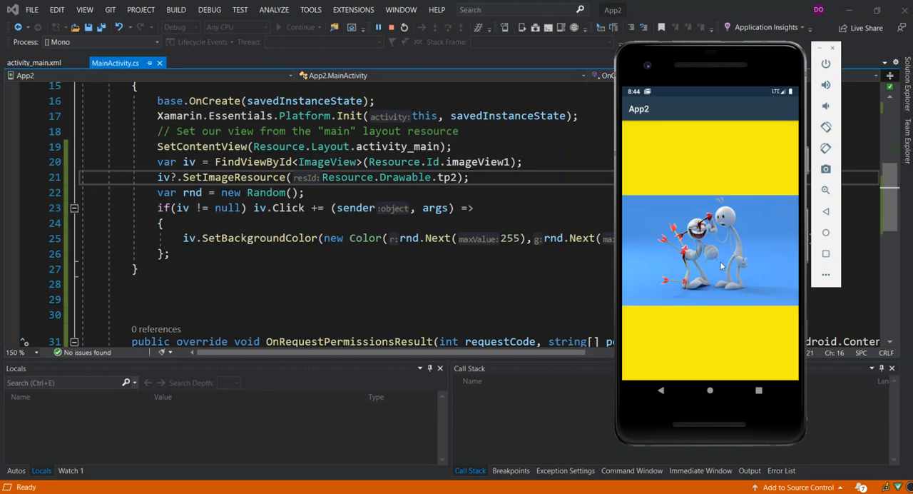
pyautogui.click(719, 266)
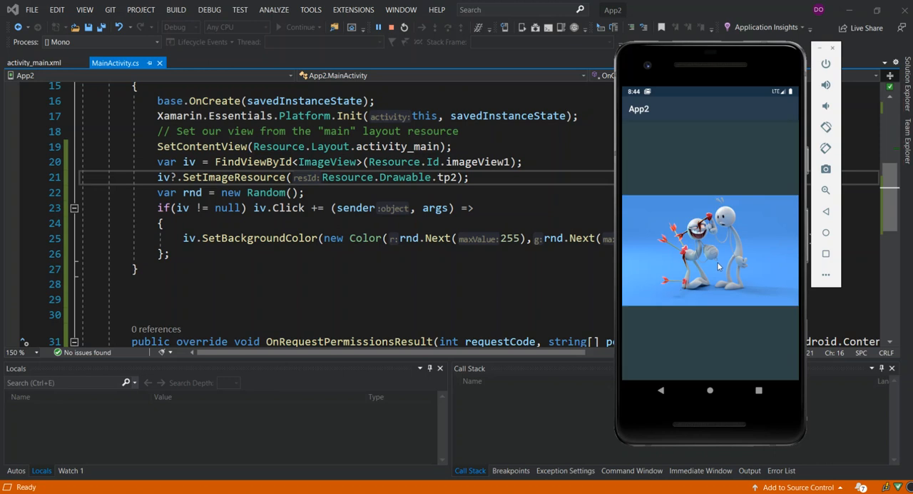
pyautogui.click(718, 264)
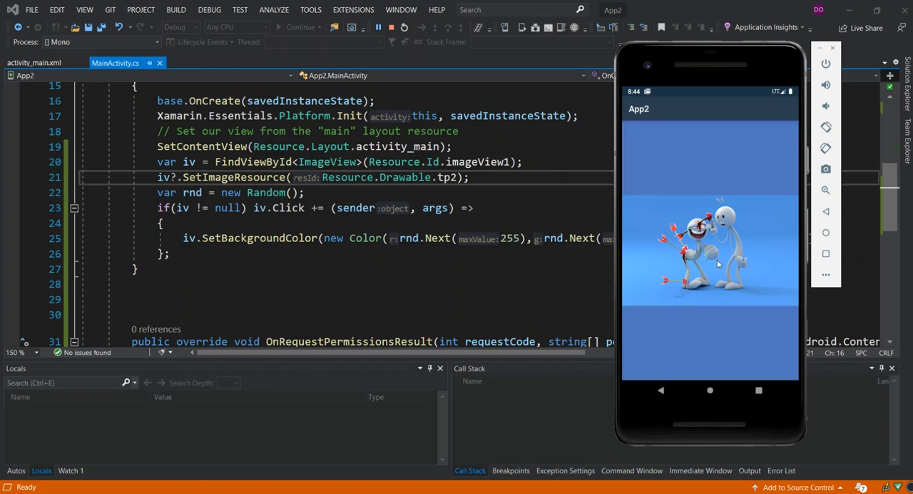
pyautogui.click(717, 264)
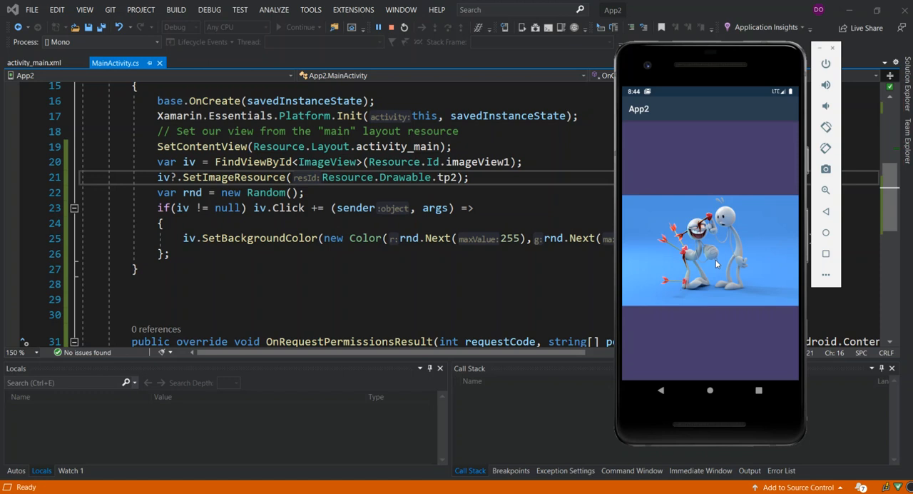
pyautogui.click(716, 264)
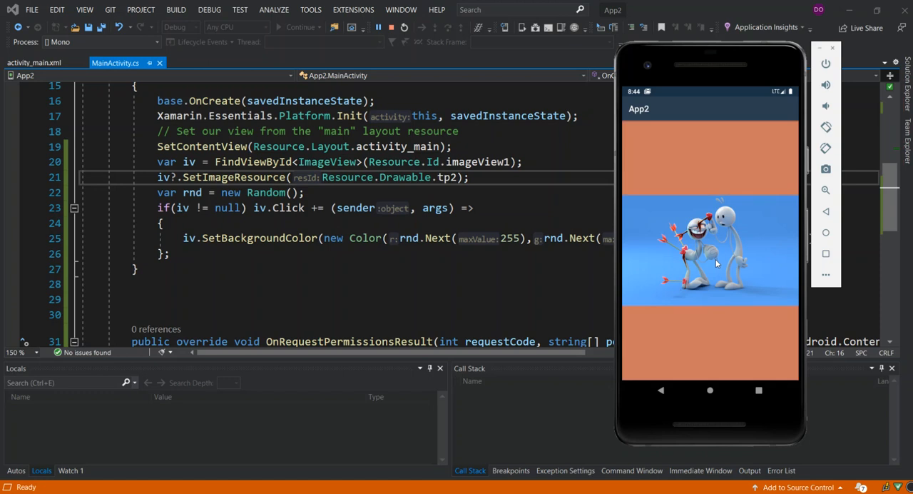
pyautogui.click(717, 264)
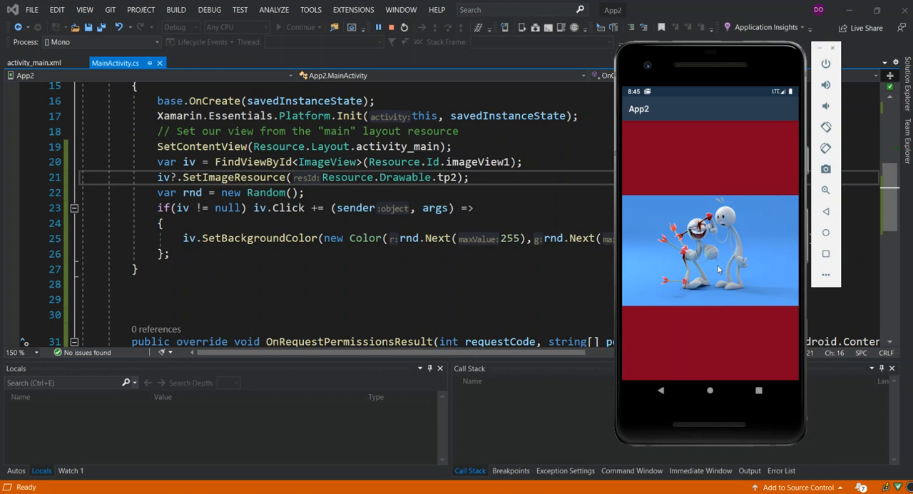
pyautogui.moveTo(719, 265)
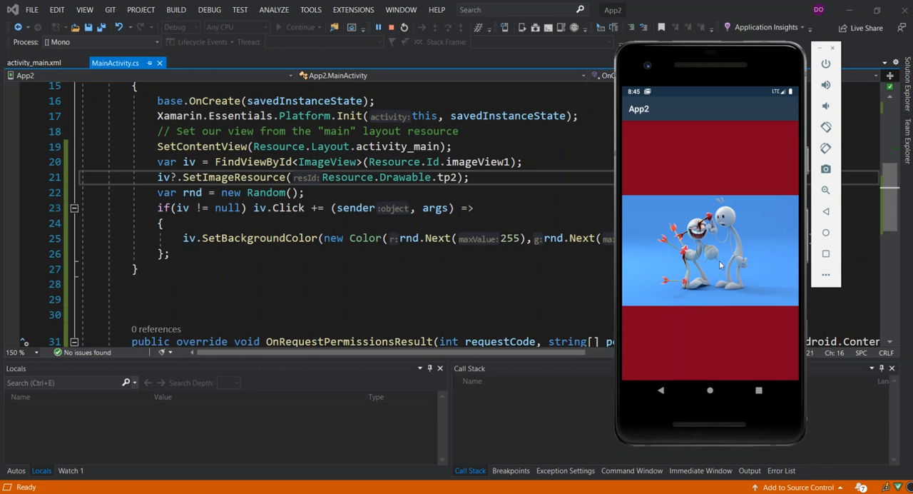
pyautogui.click(719, 264)
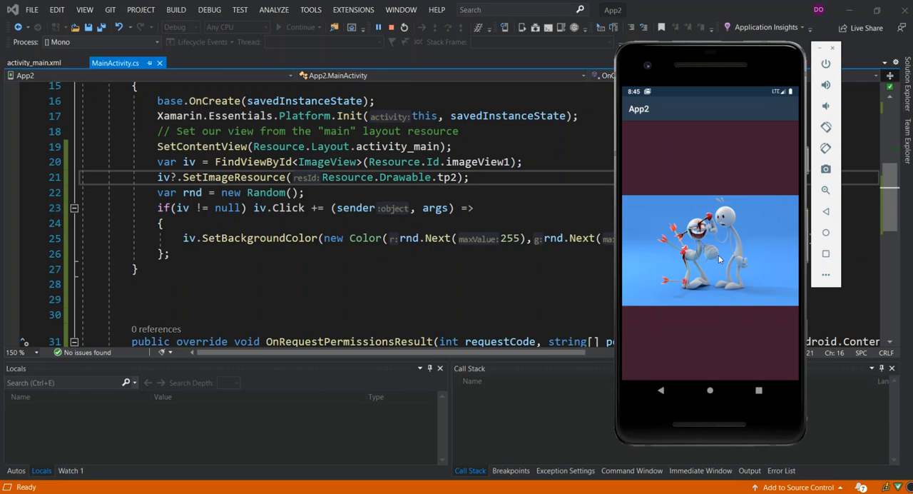
pyautogui.moveTo(722, 257)
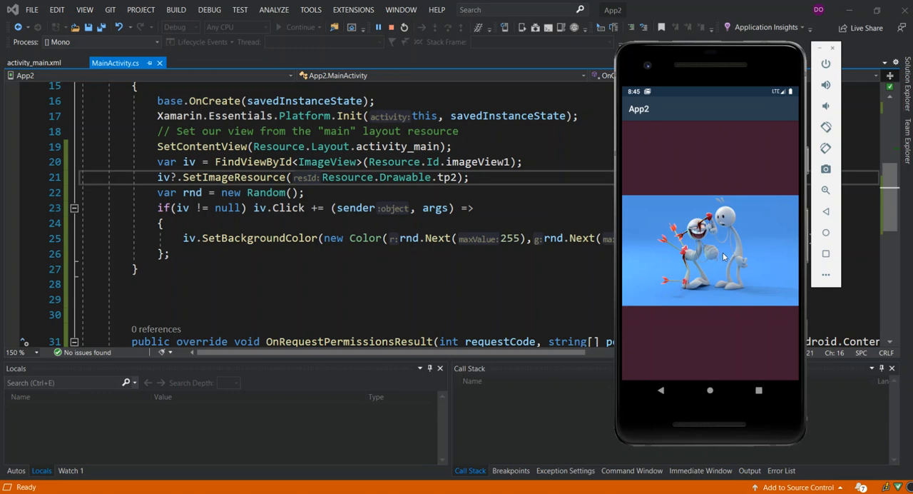